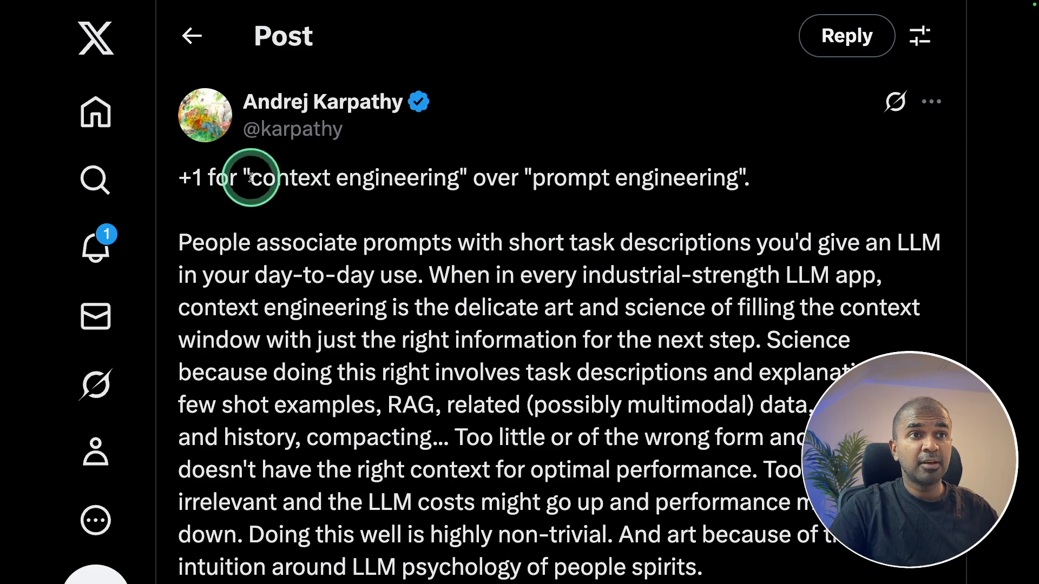
Highlight the document analysis tools use case and the Both Together approach
{"action": "left_click_drag", "start_coordinate": [536, 178], "coordinate": [649, 178]}
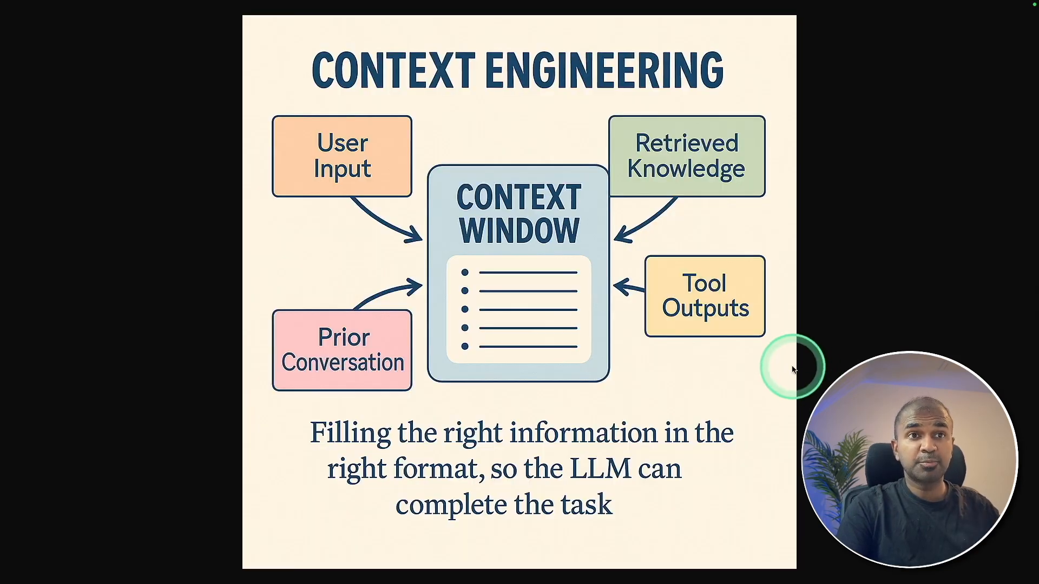
{"action": "mouse_move", "coordinate": [567, 225]}
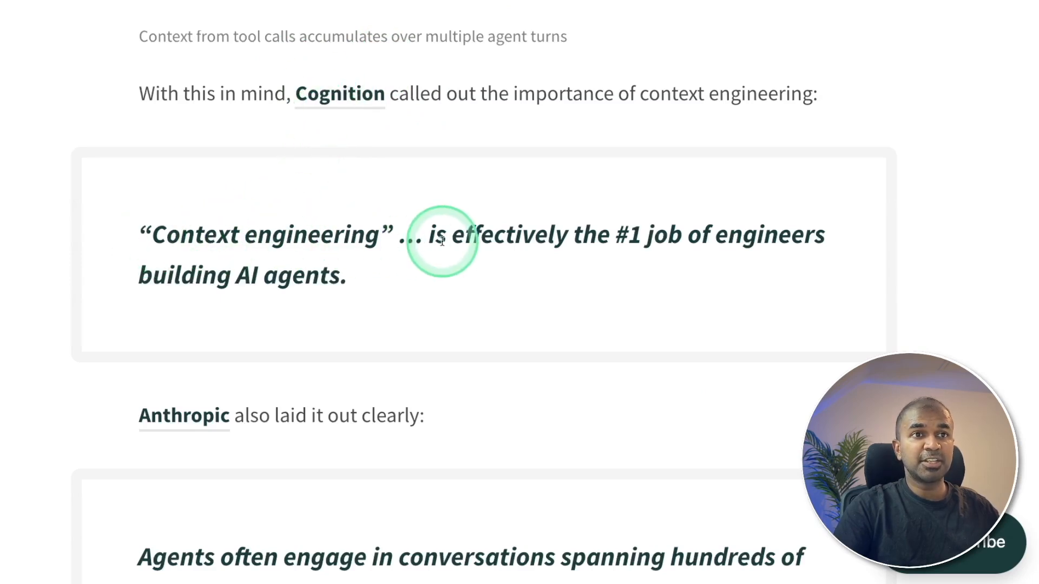
{"action": "mouse_move", "coordinate": [268, 269]}
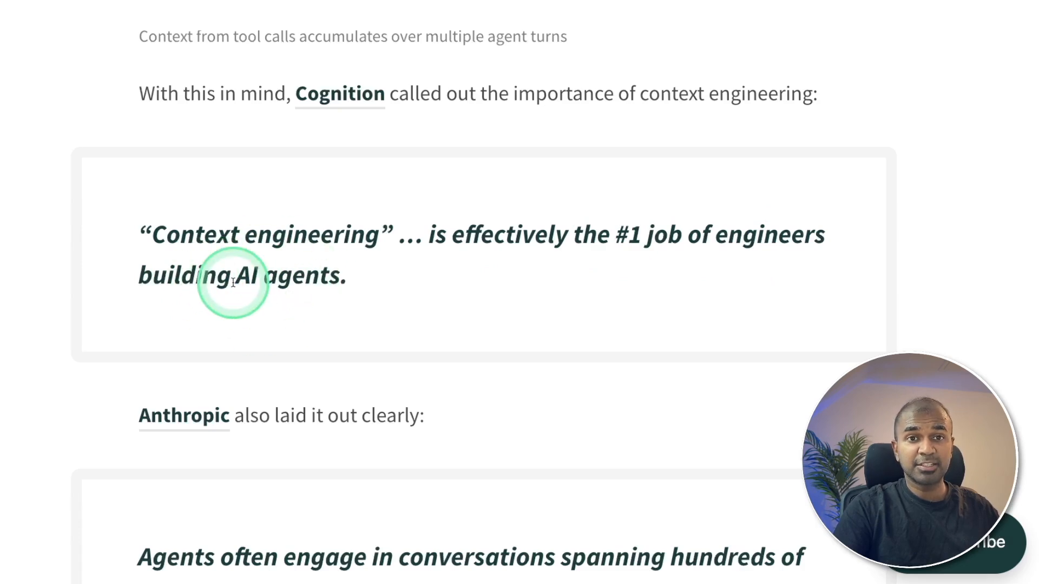
{"action": "scroll", "scroll_direction": "down", "scroll_amount": 3}
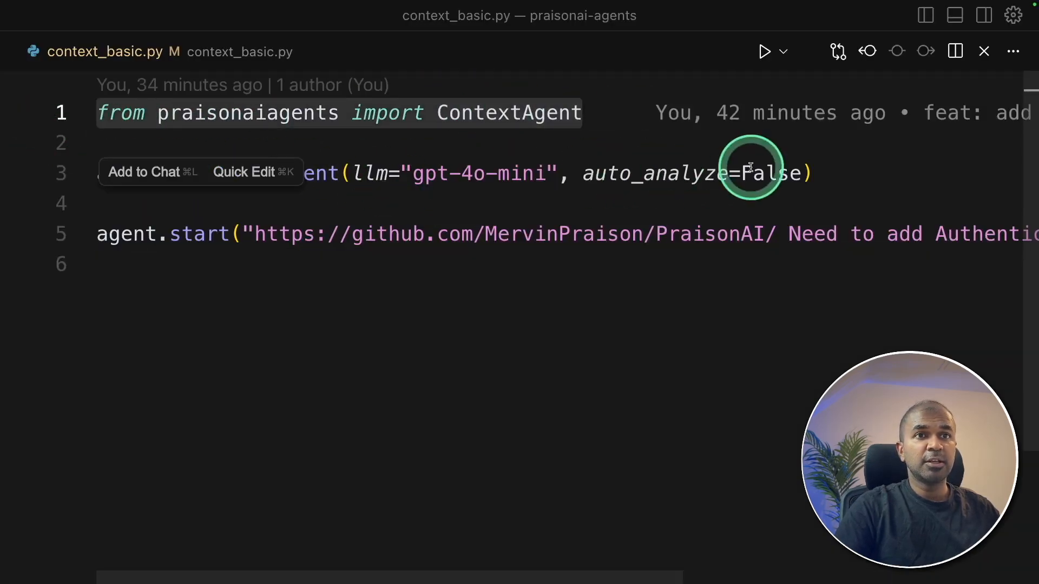
{"action": "left_click", "coordinate": [171, 266]}
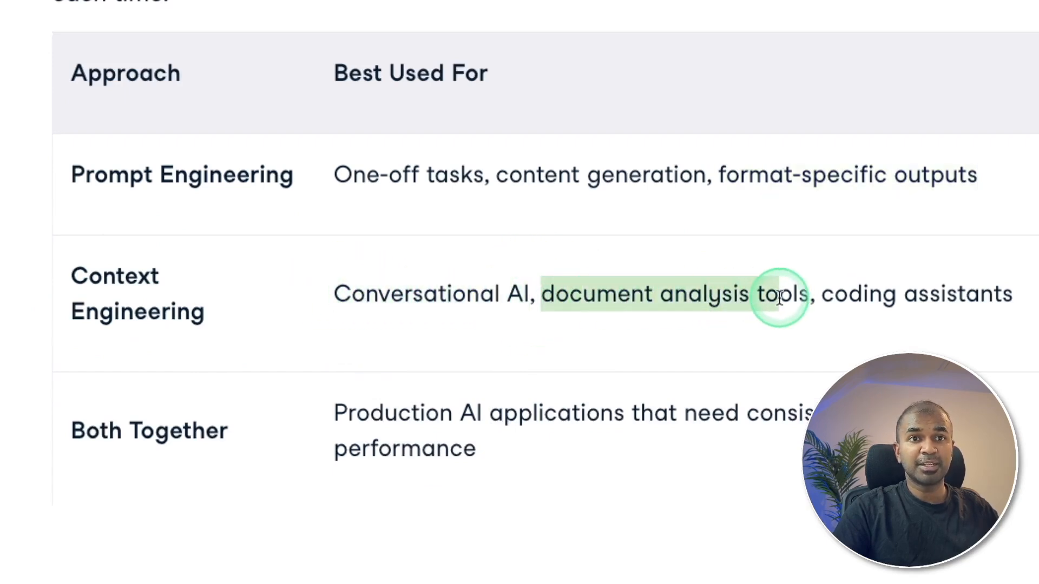
{"action": "left_click_drag", "start_coordinate": [782, 294], "coordinate": [1006, 295]}
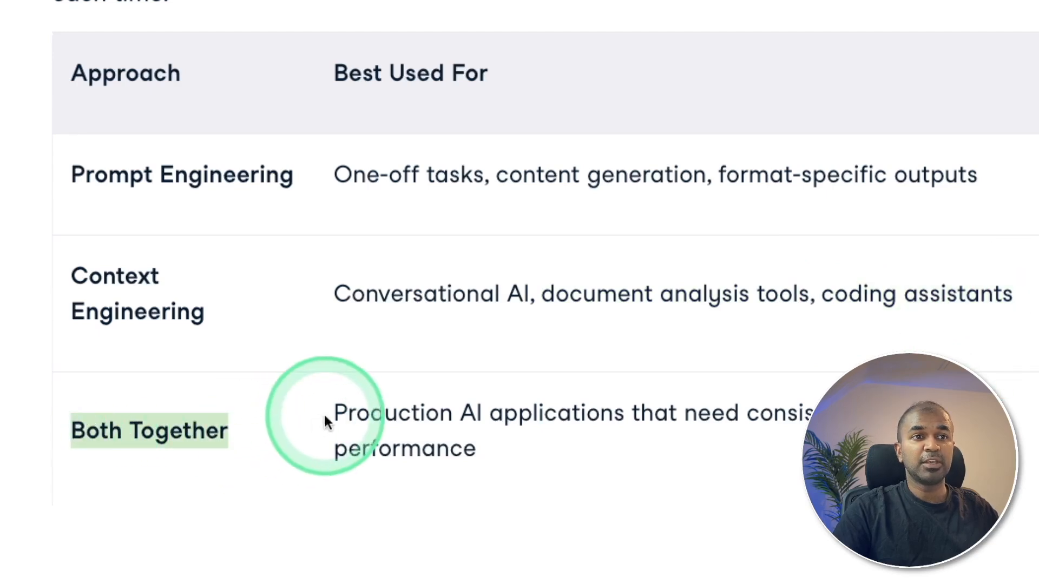
{"action": "left_click_drag", "start_coordinate": [334, 413], "coordinate": [620, 413]}
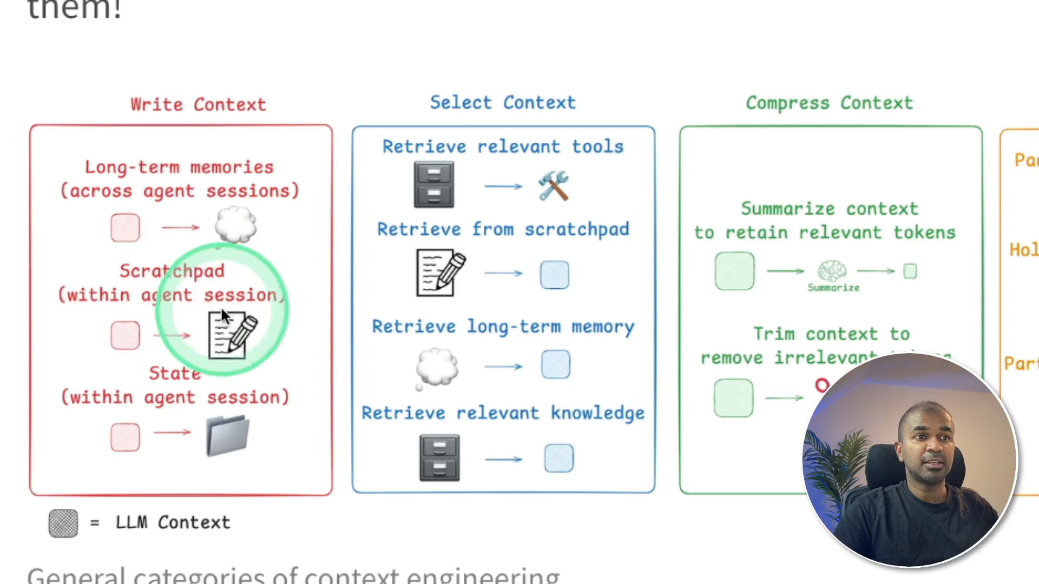
{"action": "mouse_move", "coordinate": [159, 410]}
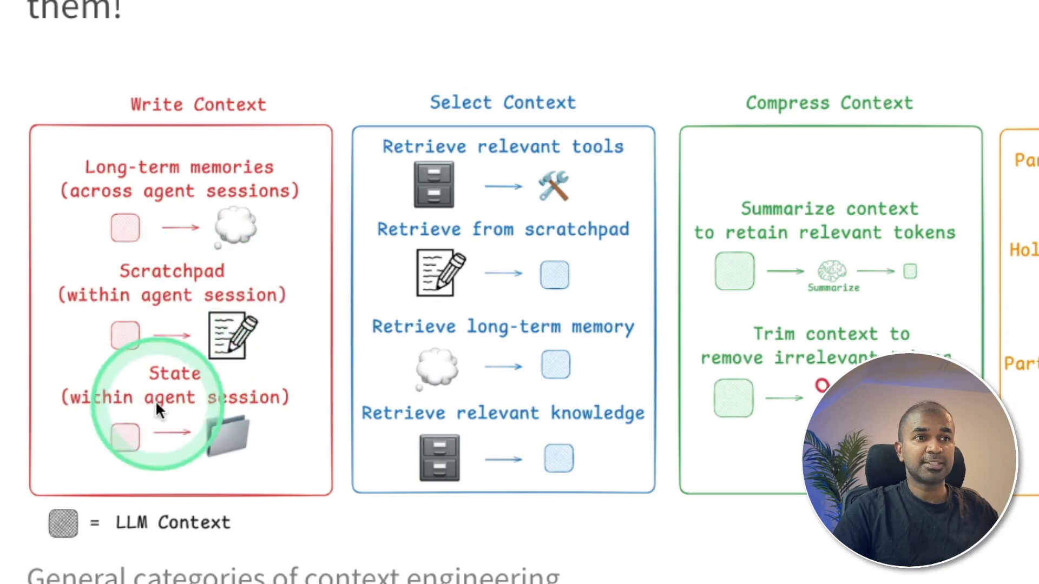
{"action": "mouse_move", "coordinate": [136, 204]}
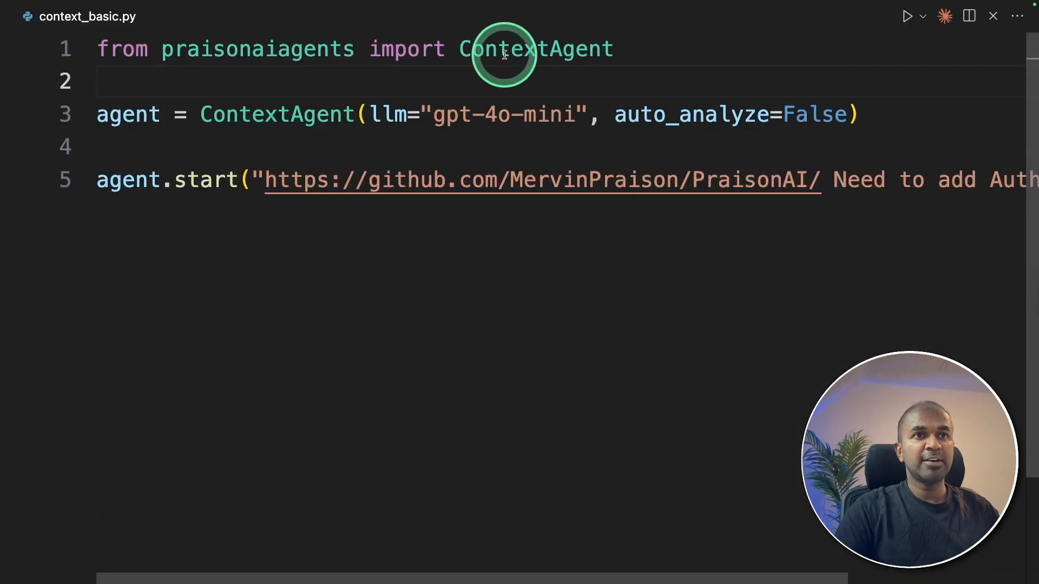
Highlight the ContextAgent class, agent creation code and GitHub URL, then open the terminal
{"action": "double_click", "coordinate": [535, 48]}
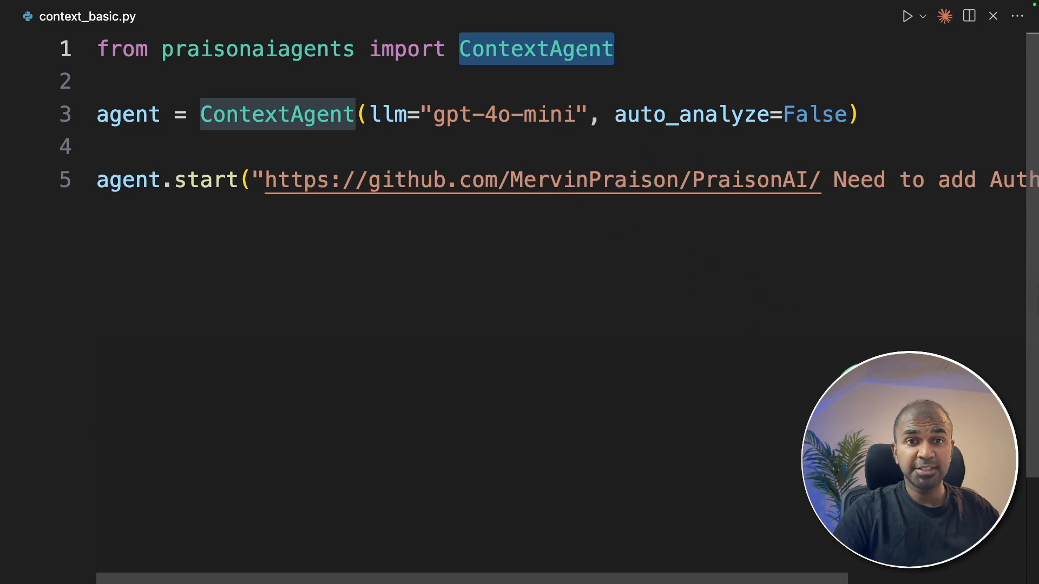
{"action": "left_click", "coordinate": [613, 50]}
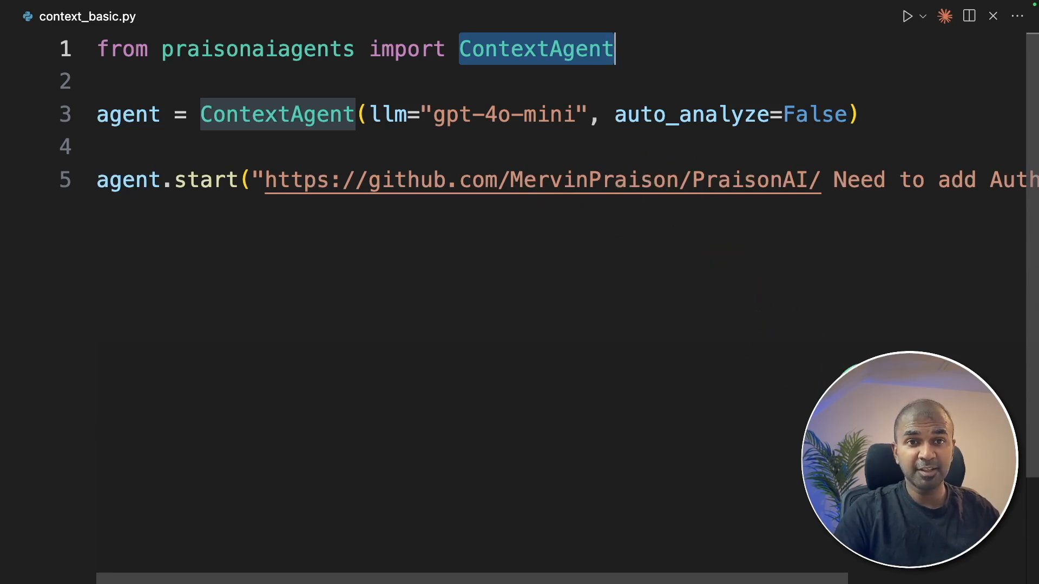
{"action": "left_click", "coordinate": [269, 180]}
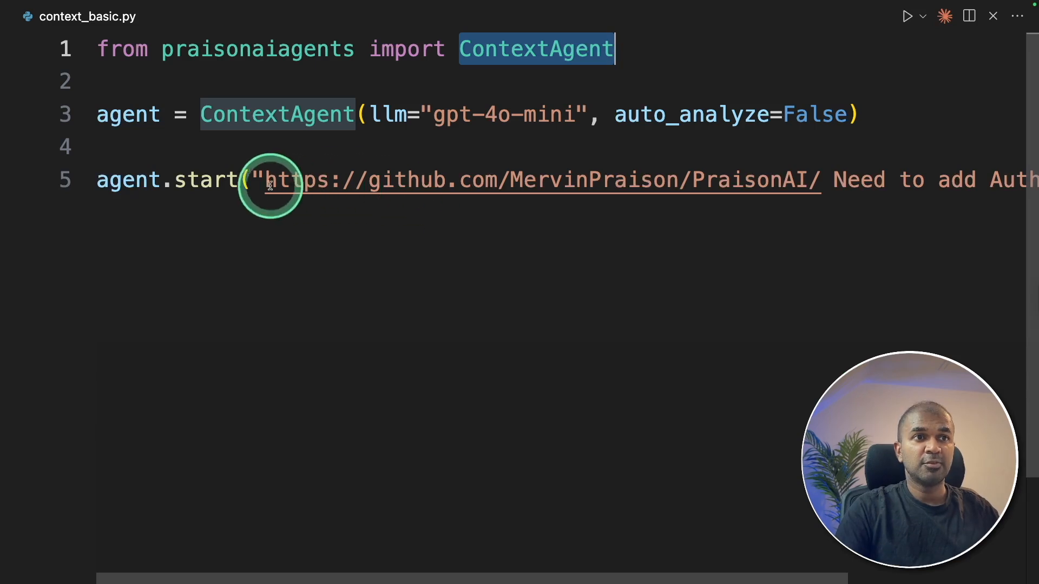
{"action": "left_click_drag", "start_coordinate": [268, 179], "coordinate": [821, 180]}
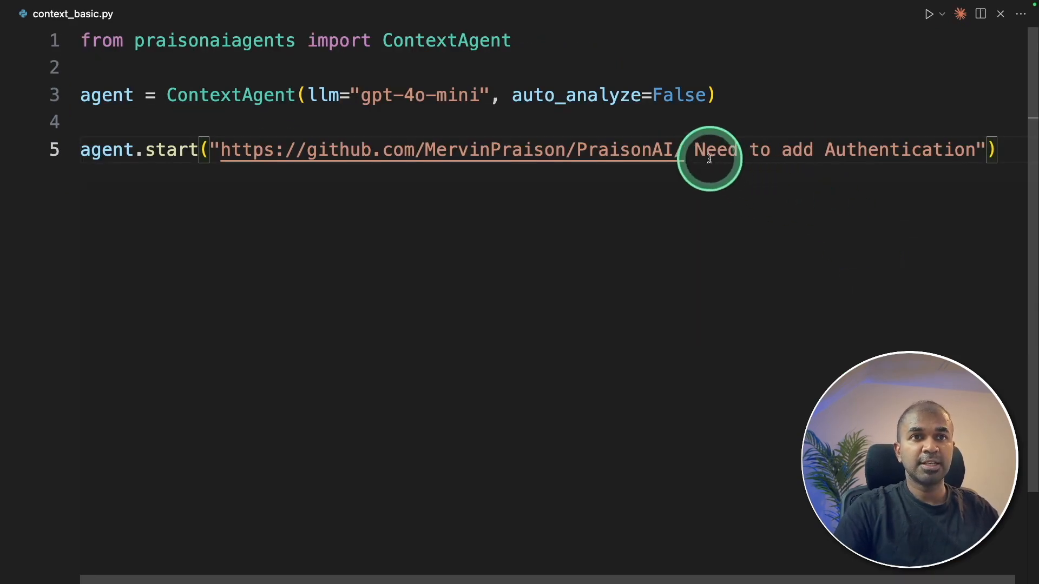
{"action": "left_click_drag", "start_coordinate": [688, 149], "coordinate": [977, 149]}
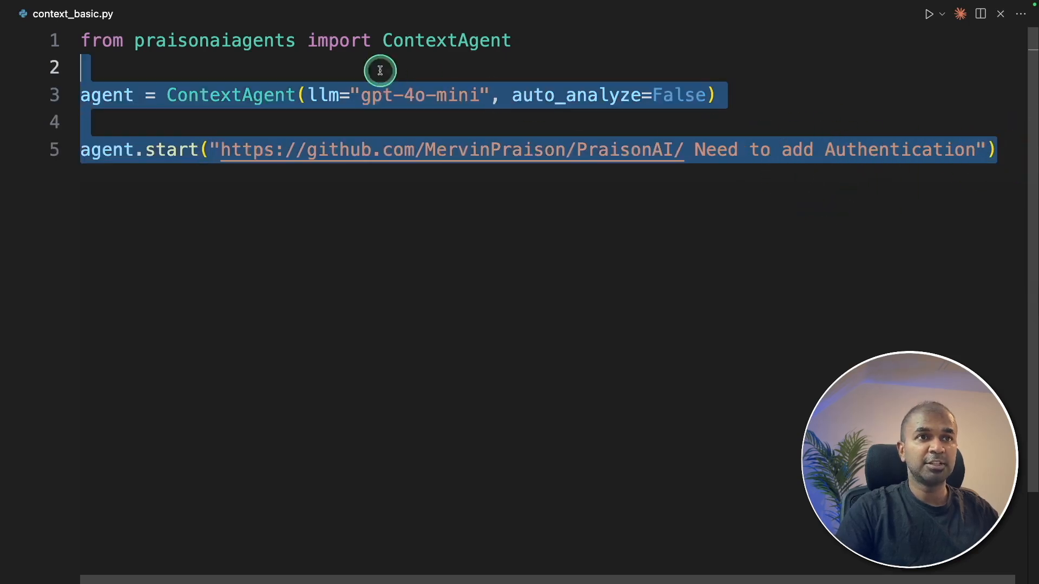
{"action": "left_click", "coordinate": [225, 150]}
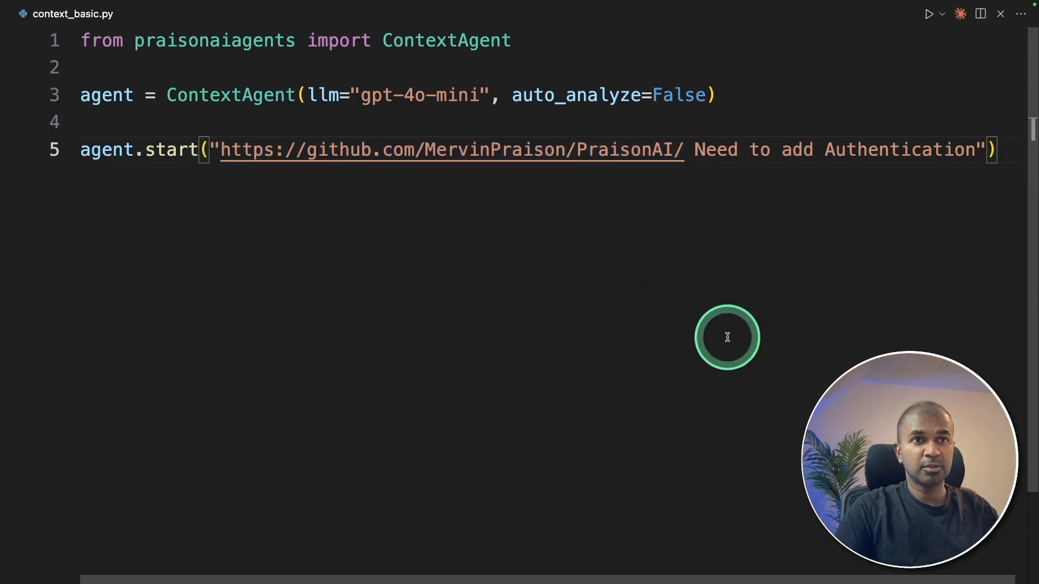
{"action": "double_click", "coordinate": [361, 150]}
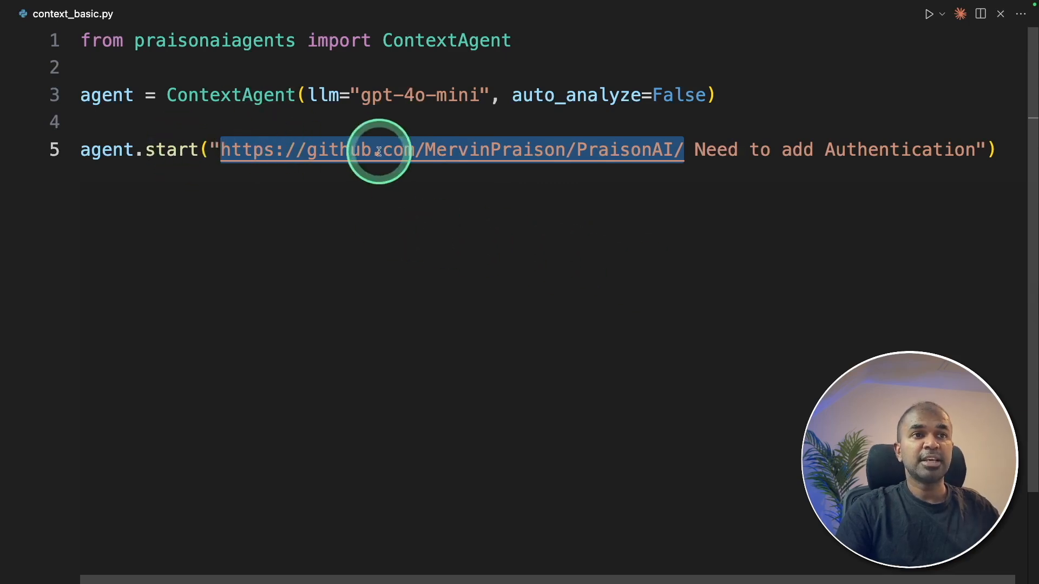
{"action": "mouse_move", "coordinate": [742, 149]}
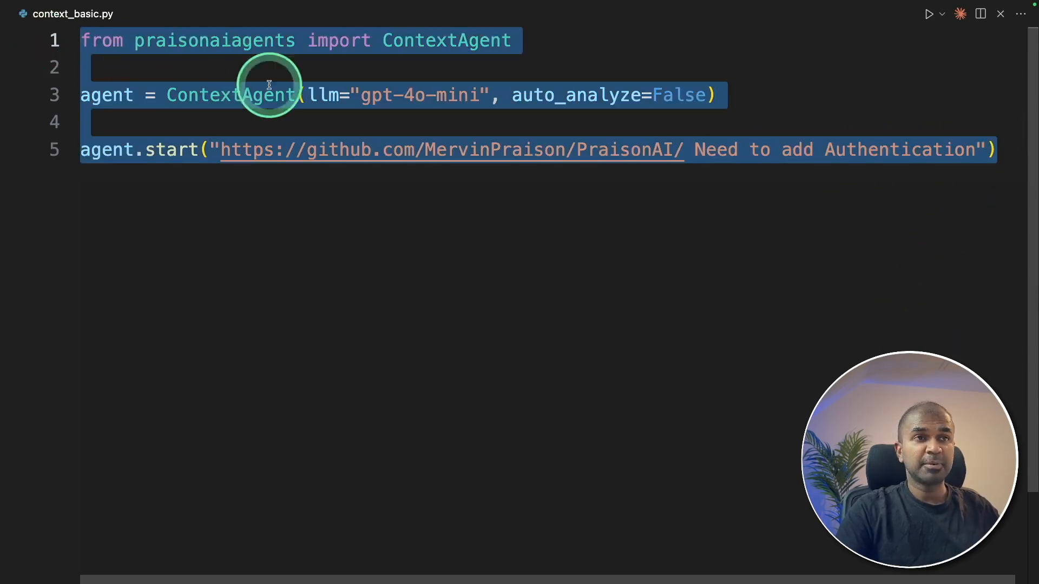
{"action": "left_click", "coordinate": [437, 112]}
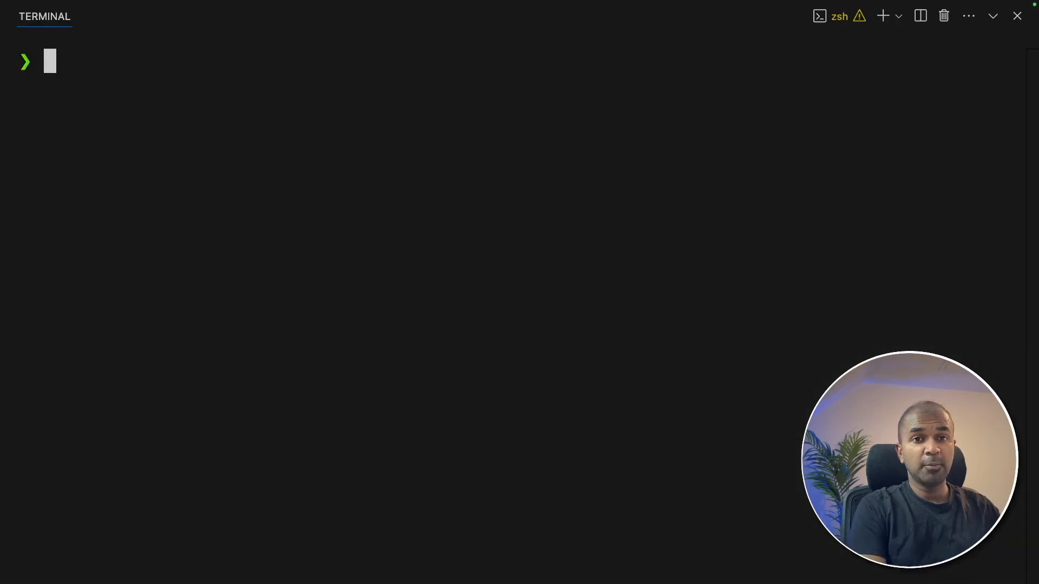
{"action": "type", "text": "export OPENAI_API_KEY=xxxxxxxxxxx"}
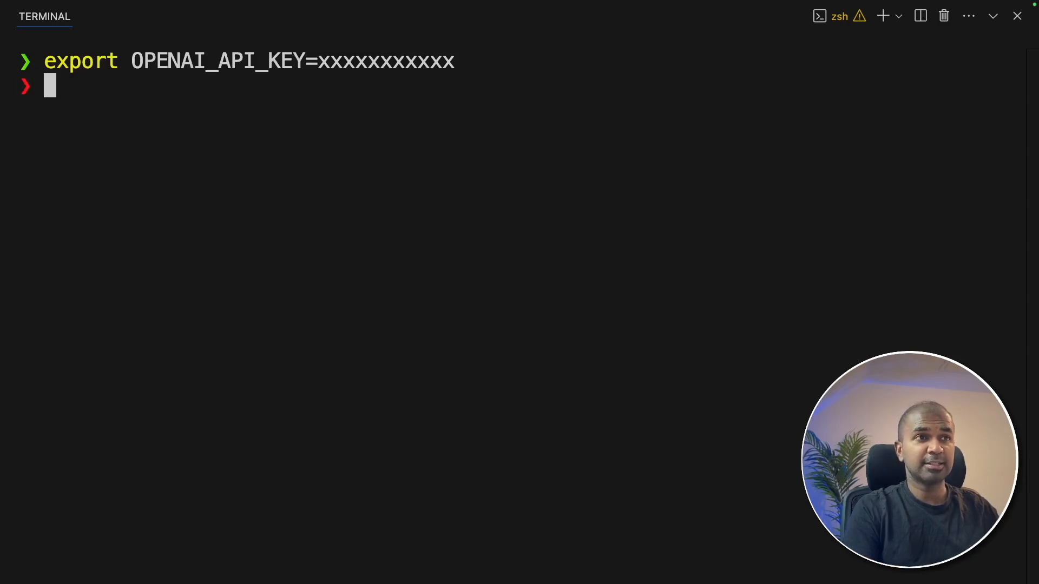
{"action": "type", "text": "export GITHUB_TOKEN=xxxxxxxxxxxx"}
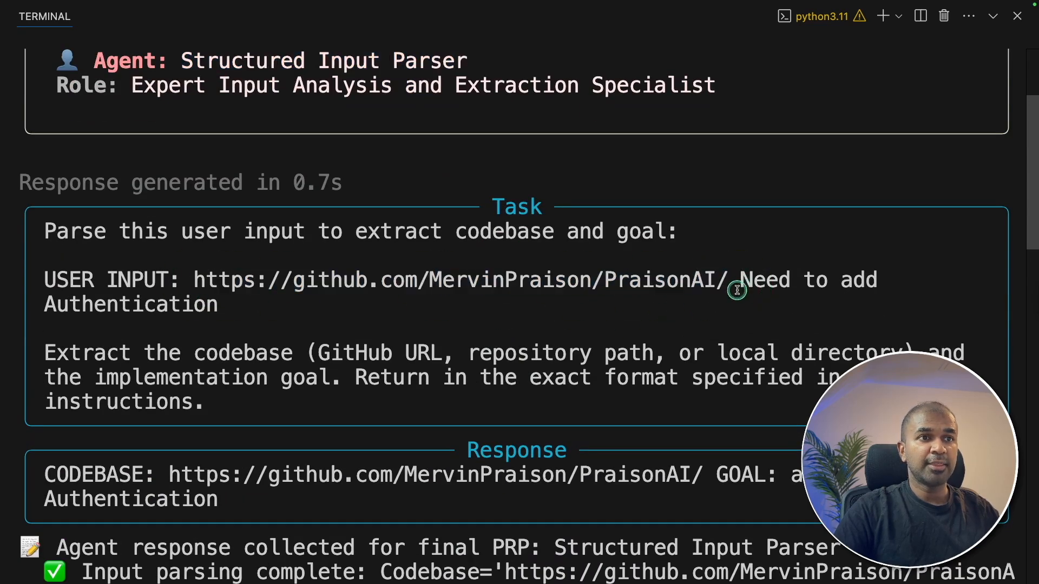
{"action": "scroll", "scroll_direction": "down", "scroll_amount": 3}
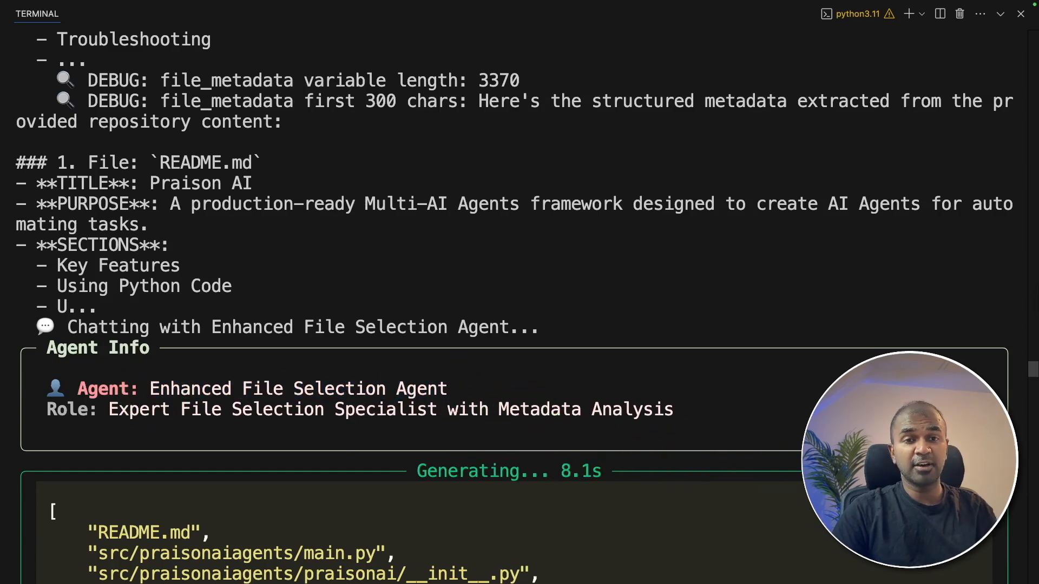
{"action": "scroll", "scroll_direction": "down", "scroll_amount": 3}
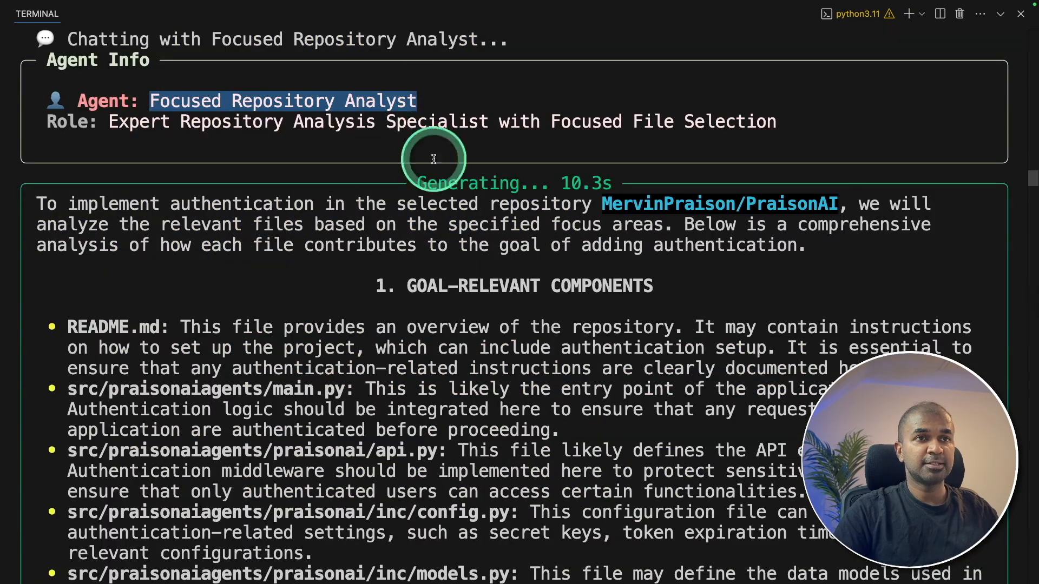
{"action": "scroll", "scroll_direction": "down", "scroll_amount": 3}
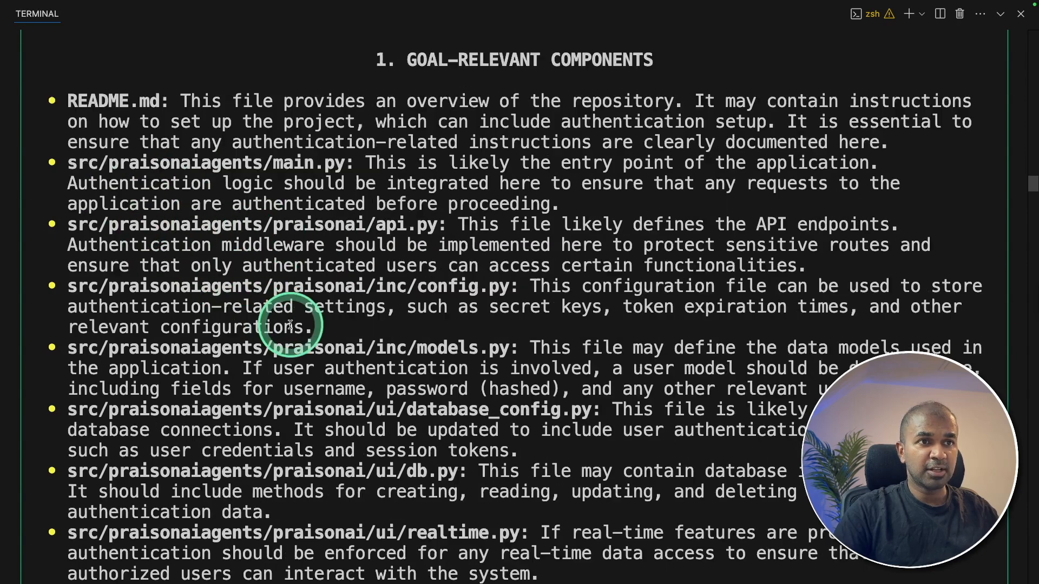
{"action": "scroll", "scroll_direction": "down", "scroll_amount": 3}
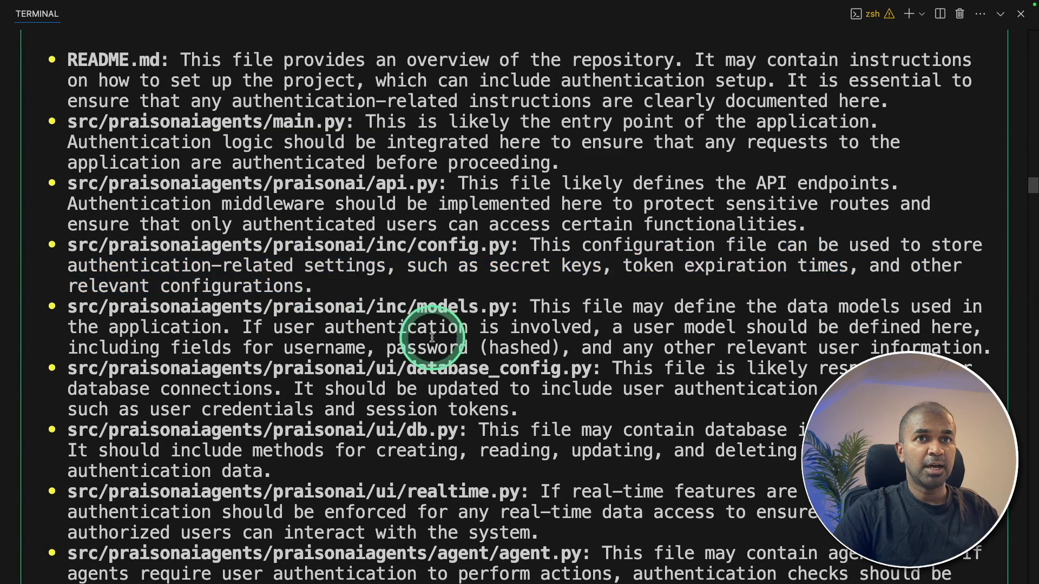
{"action": "scroll", "scroll_direction": "down", "scroll_amount": 3}
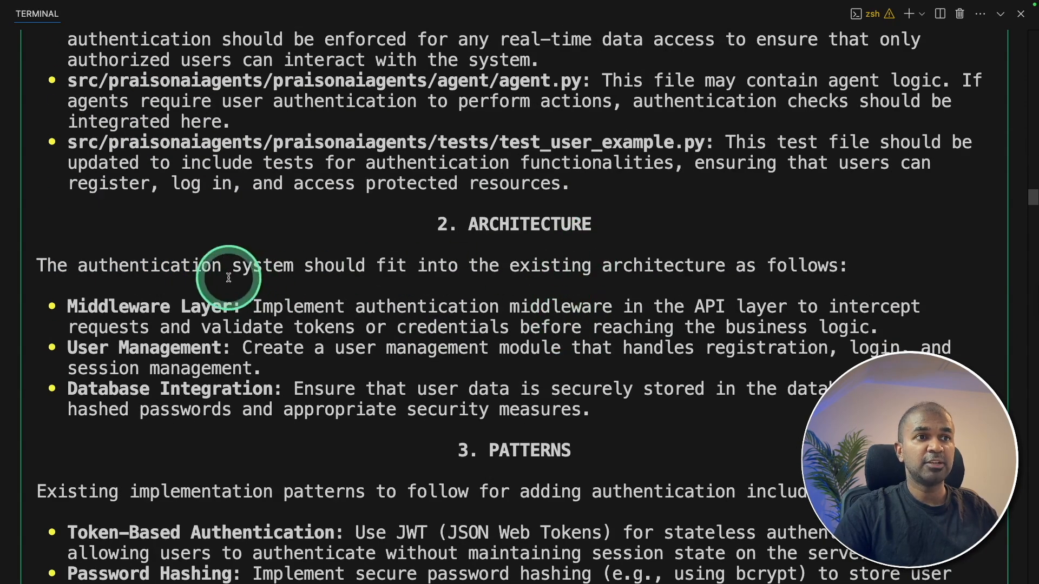
{"action": "scroll", "scroll_direction": "down", "scroll_amount": 3}
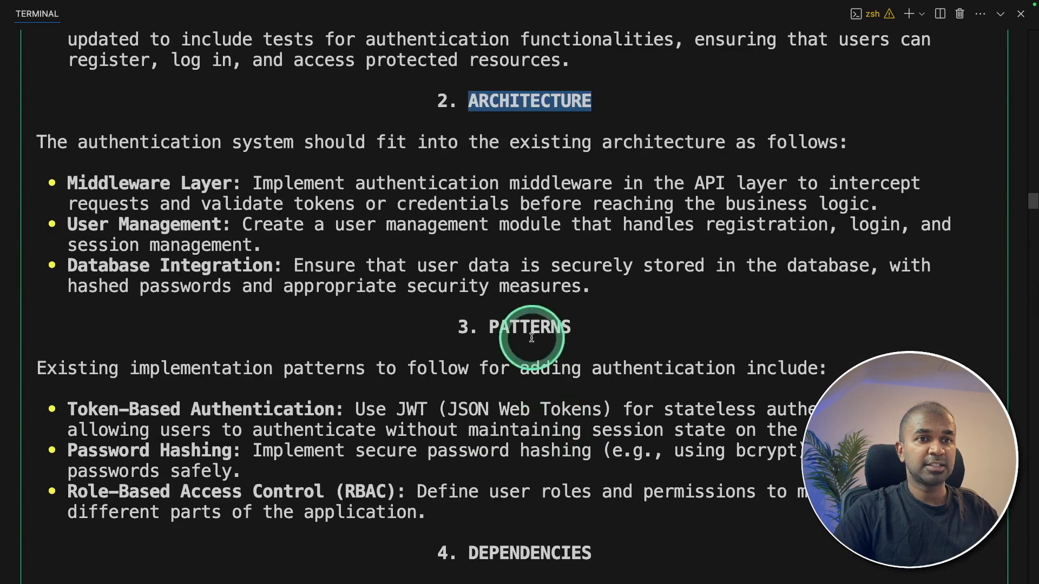
{"action": "scroll", "scroll_direction": "down", "scroll_amount": 3}
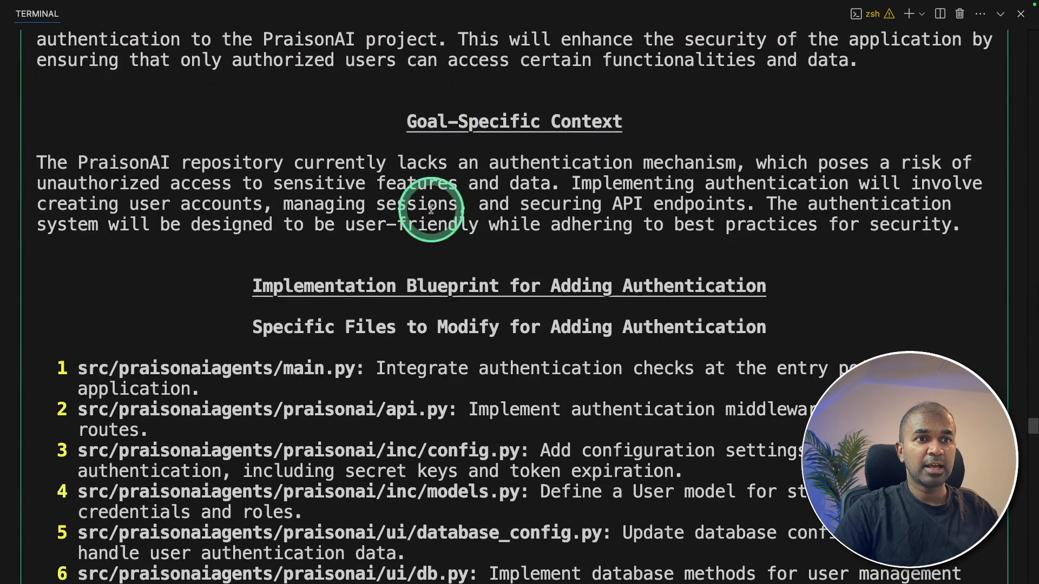
{"action": "scroll", "scroll_direction": "down", "scroll_amount": 3}
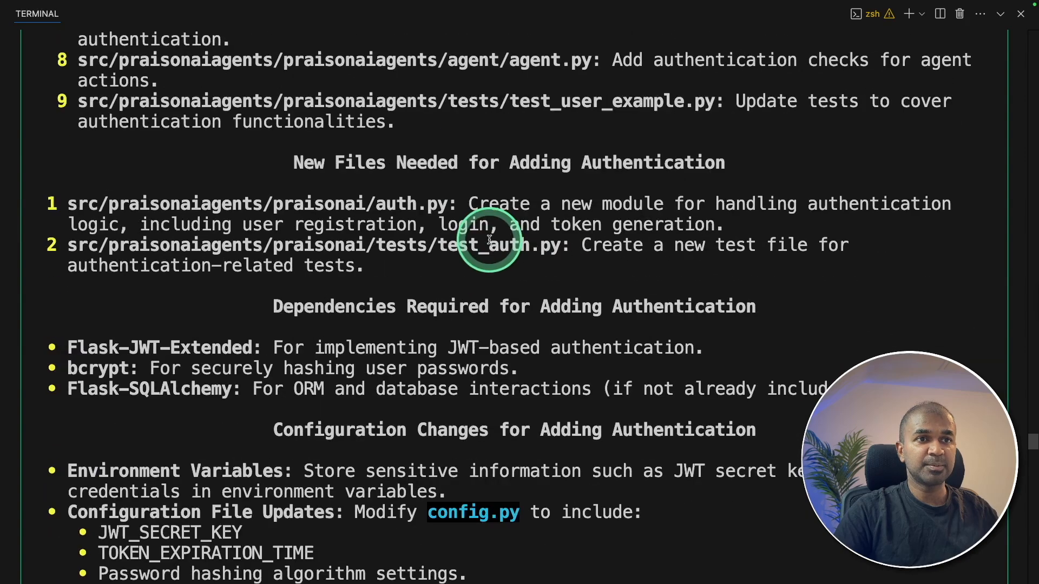
{"action": "scroll", "scroll_direction": "down", "scroll_amount": 3}
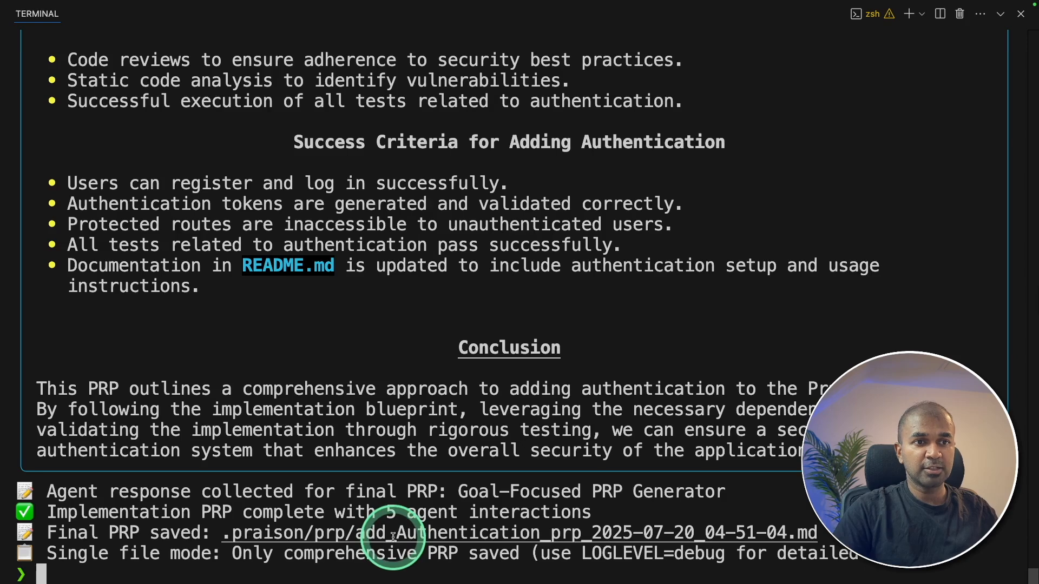
Open add_Authentication_prp_2025-07-20_04-51-04.md and scroll through its analysis and blueprint sections
{"action": "left_click", "coordinate": [391, 532]}
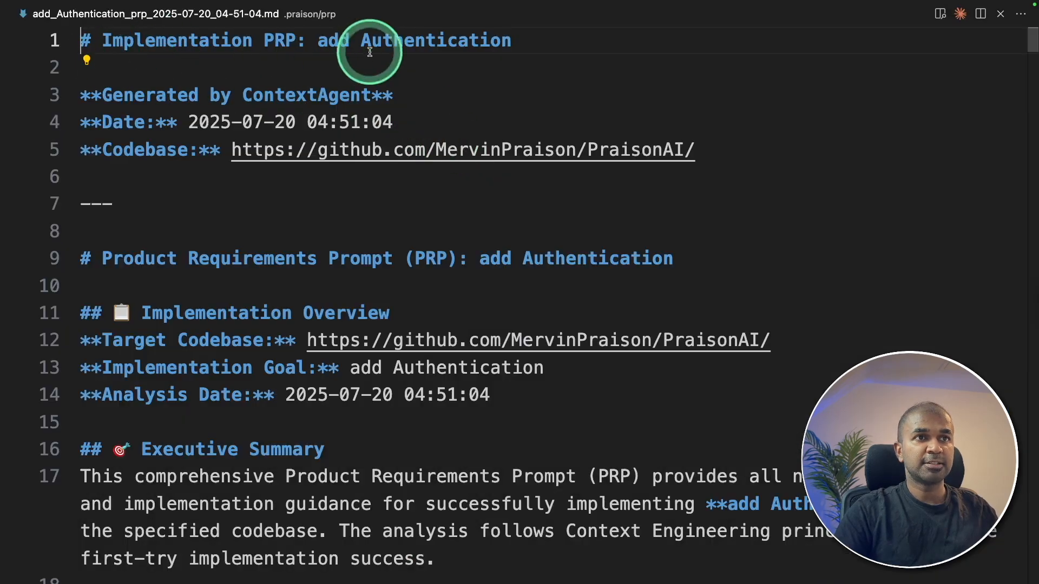
{"action": "double_click", "coordinate": [435, 40]}
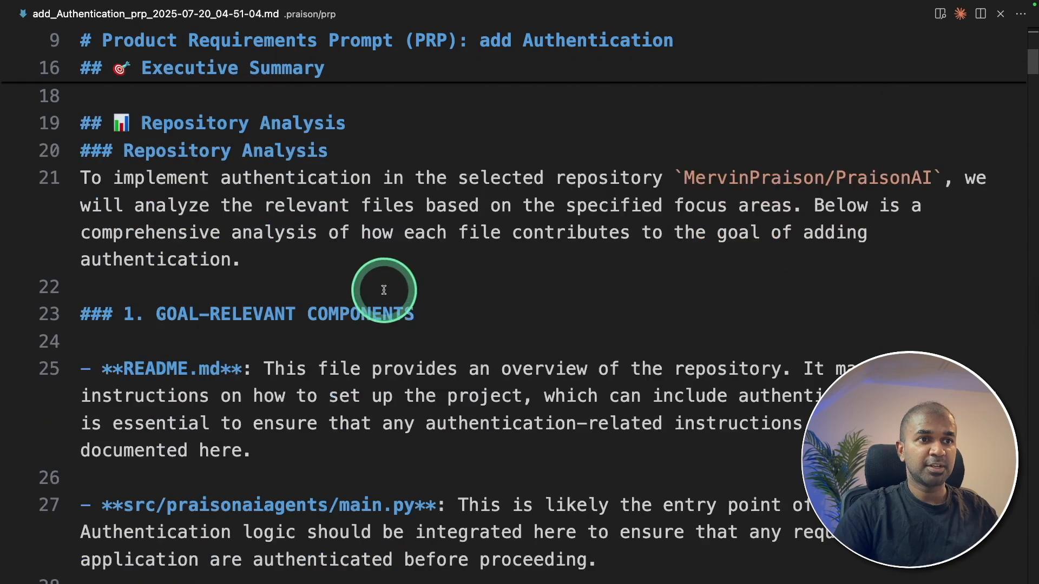
{"action": "scroll", "scroll_direction": "down", "scroll_amount": 3}
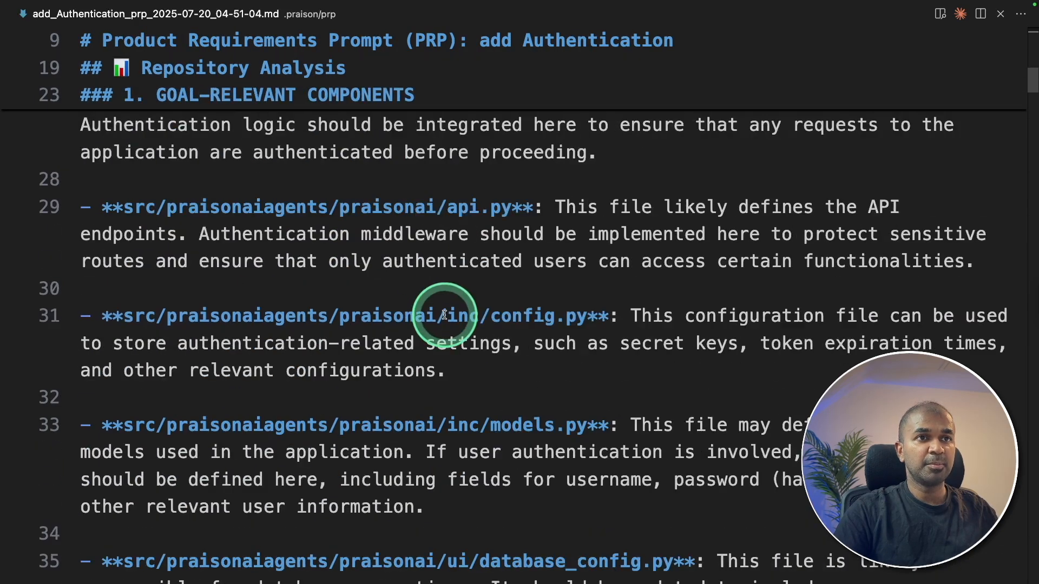
{"action": "scroll", "scroll_direction": "down", "scroll_amount": 3}
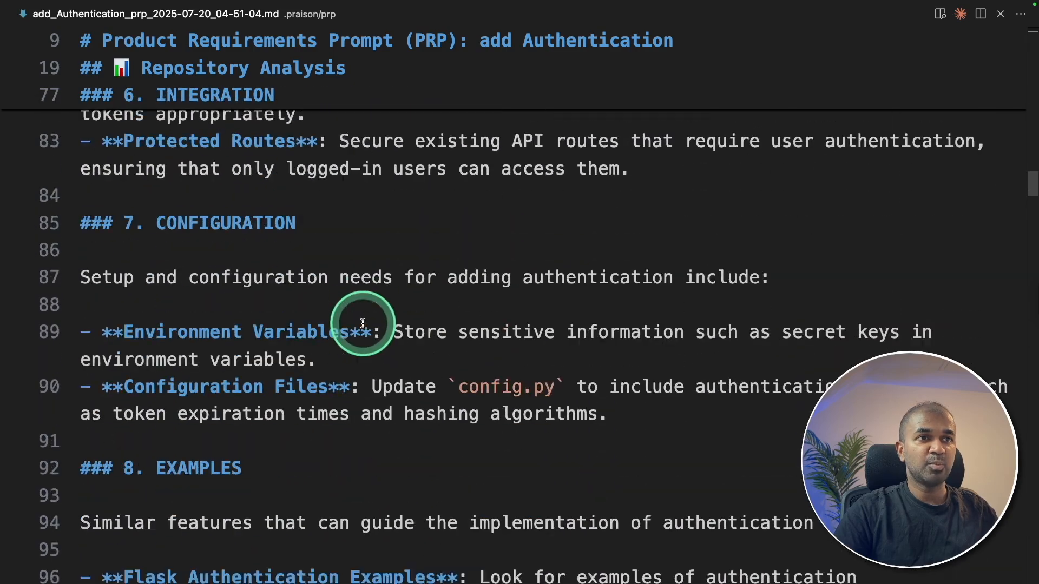
{"action": "scroll", "scroll_direction": "down", "scroll_amount": 3}
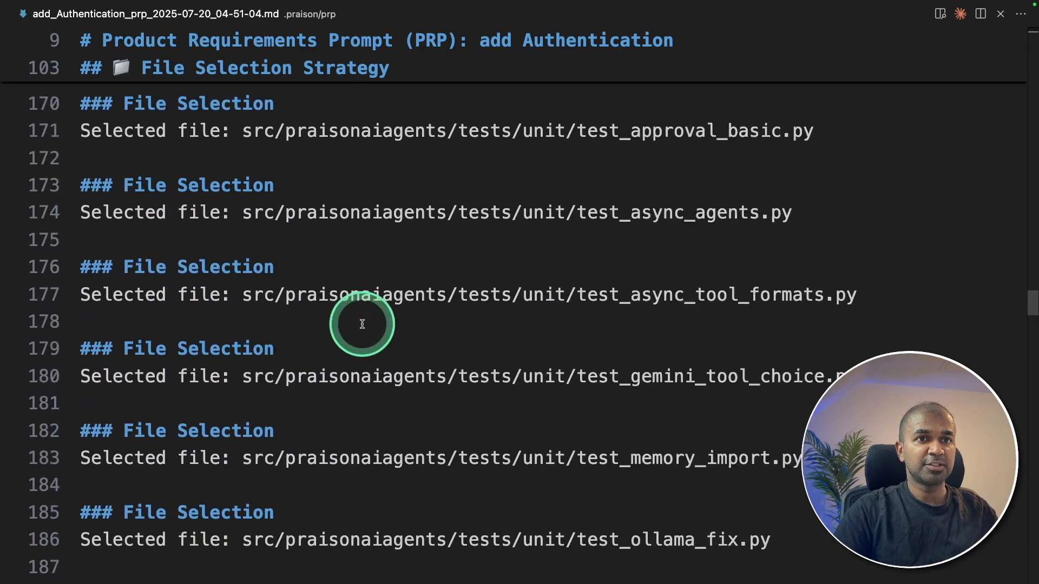
{"action": "scroll", "scroll_direction": "down", "scroll_amount": 3}
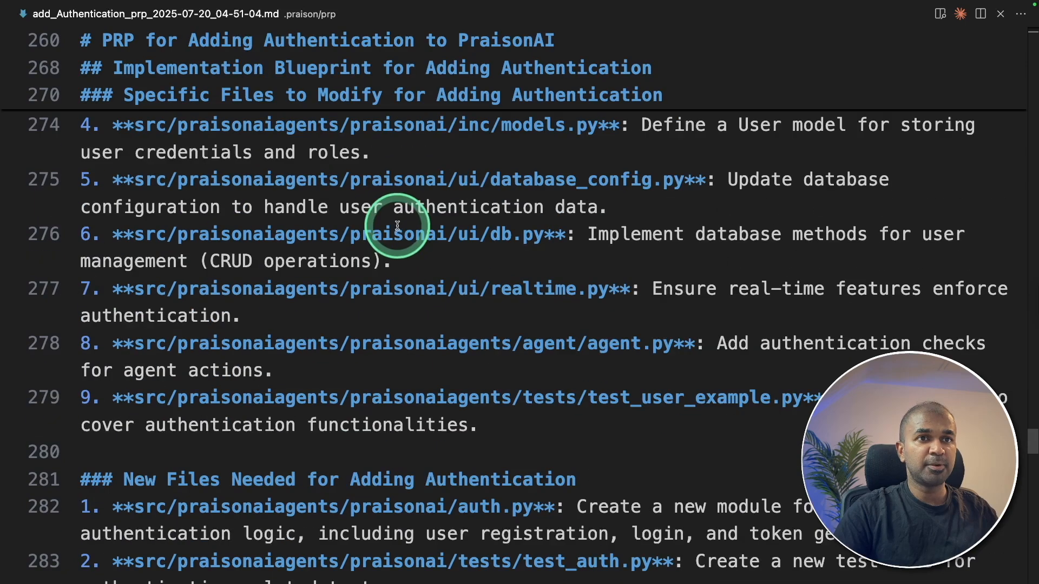
{"action": "scroll", "scroll_direction": "down", "scroll_amount": 3}
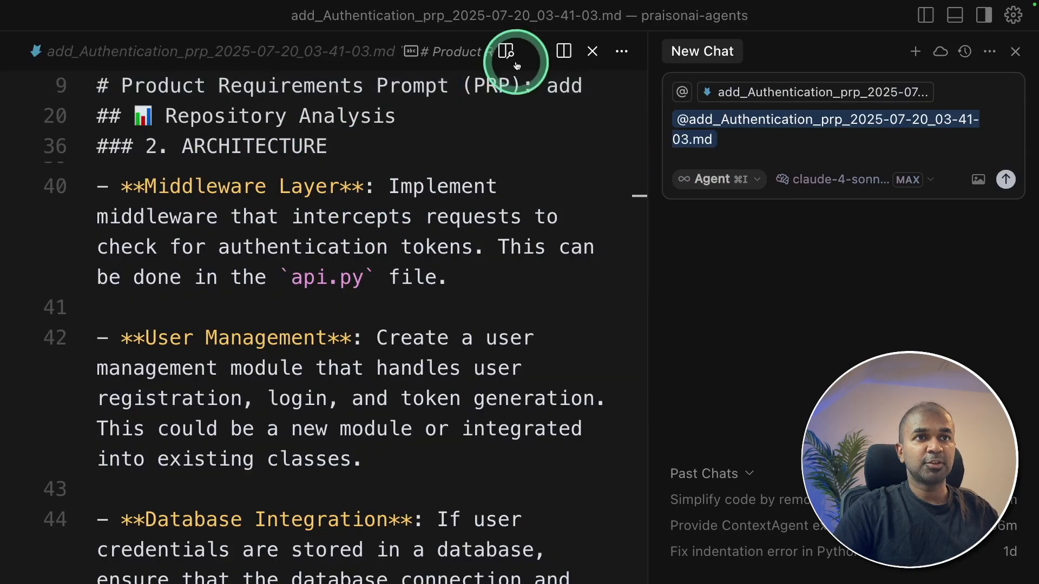
Preview the PRP as rendered markdown and send 'implement' to the agent chat
{"action": "left_click", "coordinate": [505, 51]}
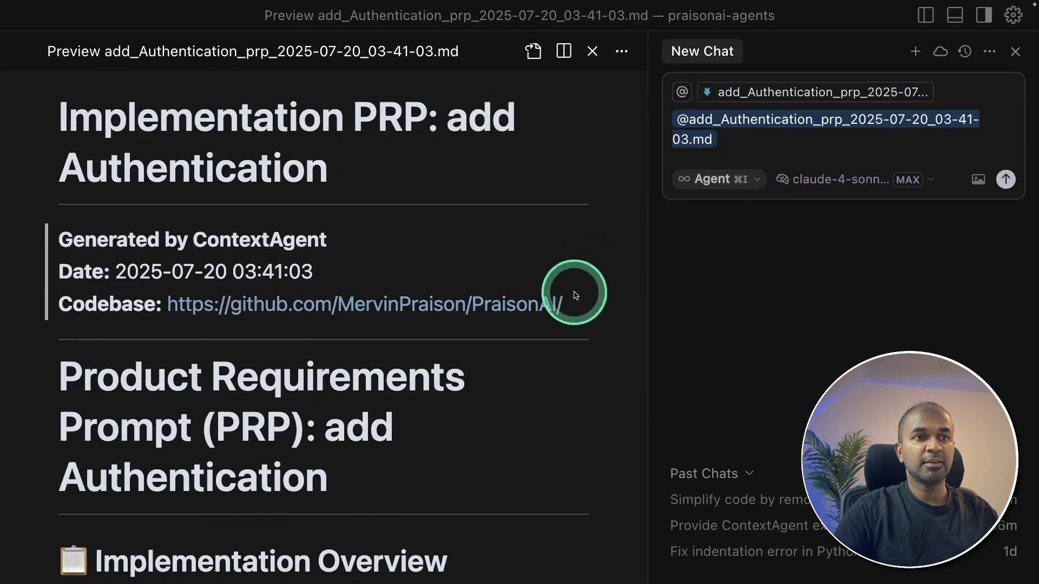
{"action": "type", "text": "implement"}
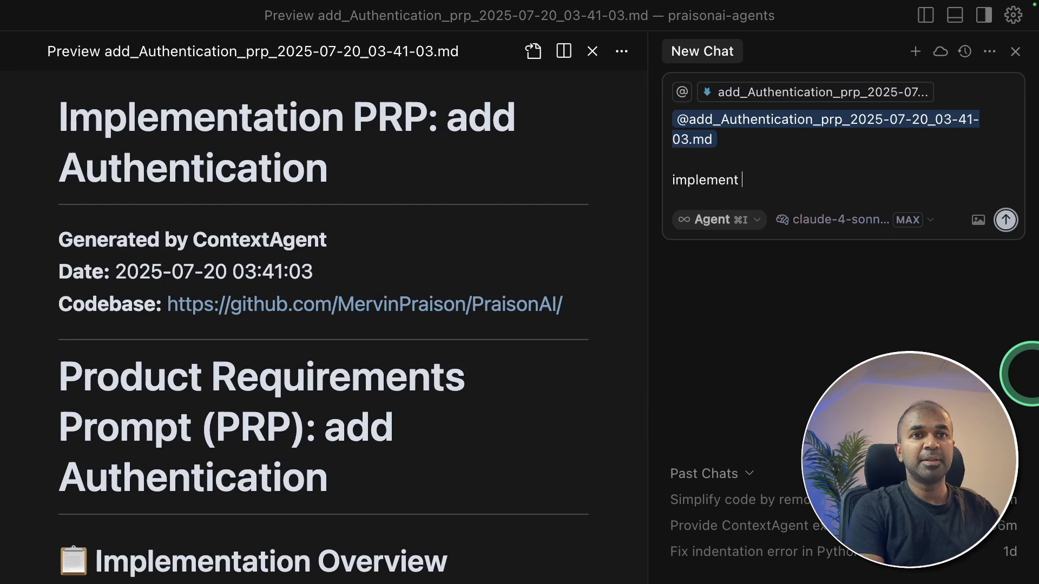
{"action": "left_click", "coordinate": [1004, 219]}
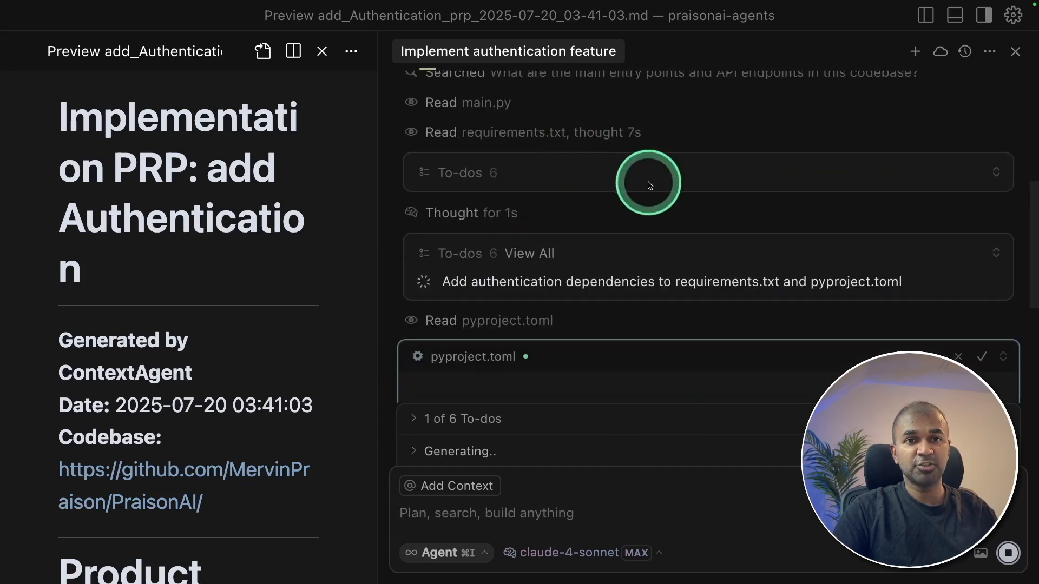
{"action": "scroll", "scroll_direction": "down", "scroll_amount": 3}
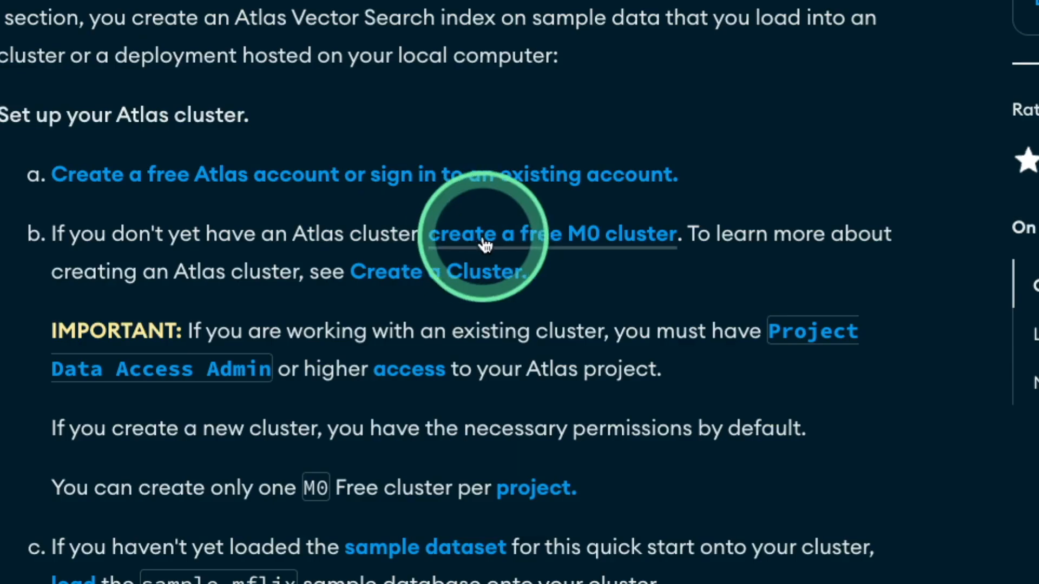
Start a free M0 cluster and view Cluster0's driver connection string details
{"action": "left_click", "coordinate": [552, 233]}
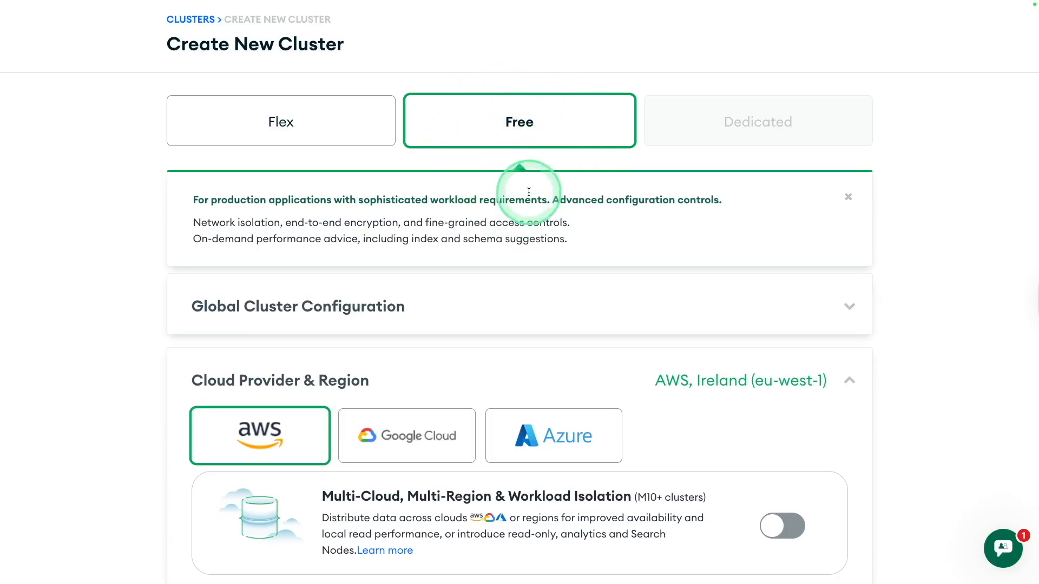
{"action": "scroll", "scroll_direction": "down", "scroll_amount": 3}
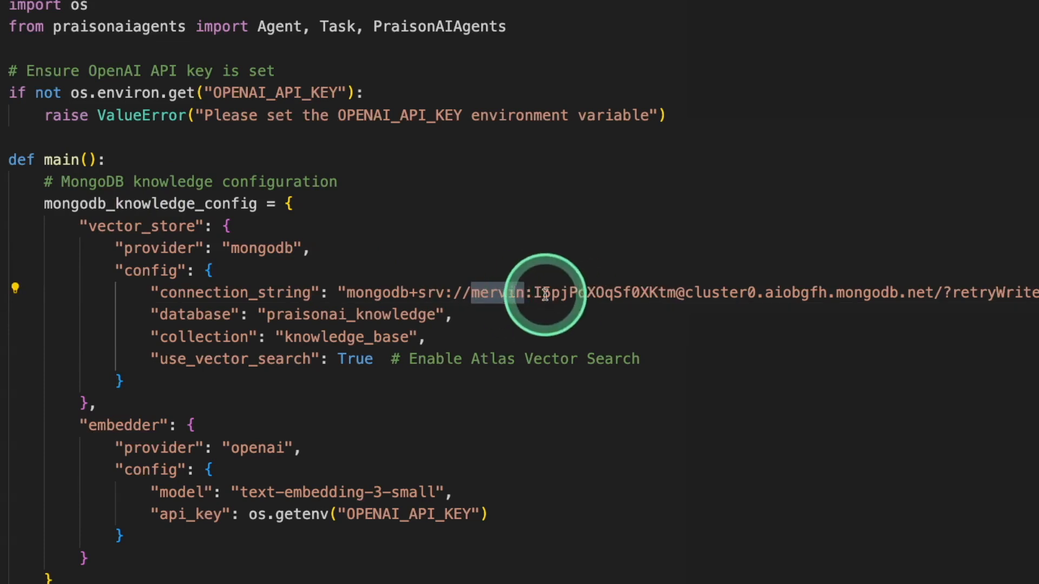
{"action": "left_click_drag", "start_coordinate": [543, 292], "coordinate": [944, 293]}
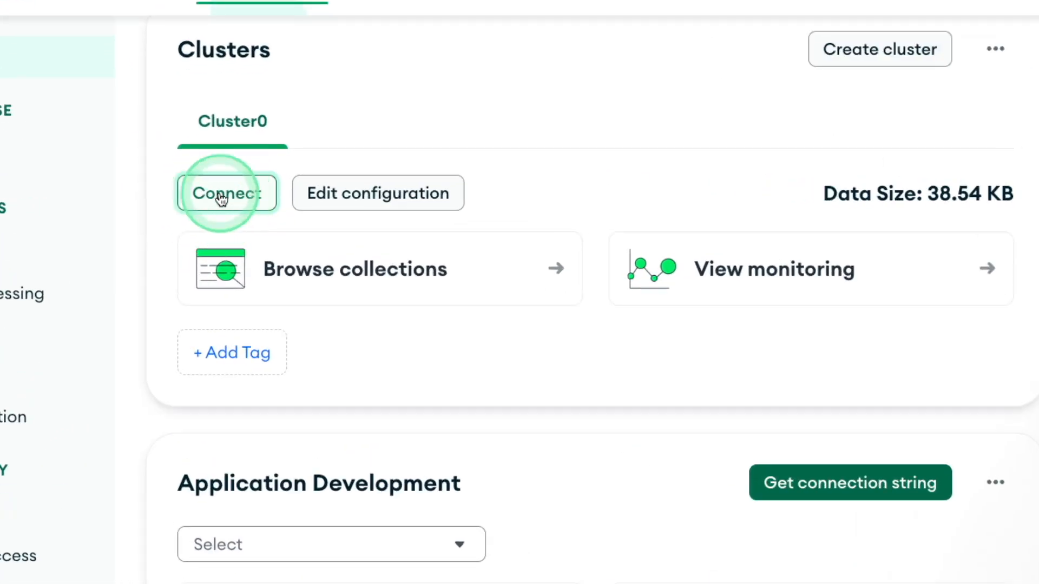
{"action": "left_click", "coordinate": [225, 192]}
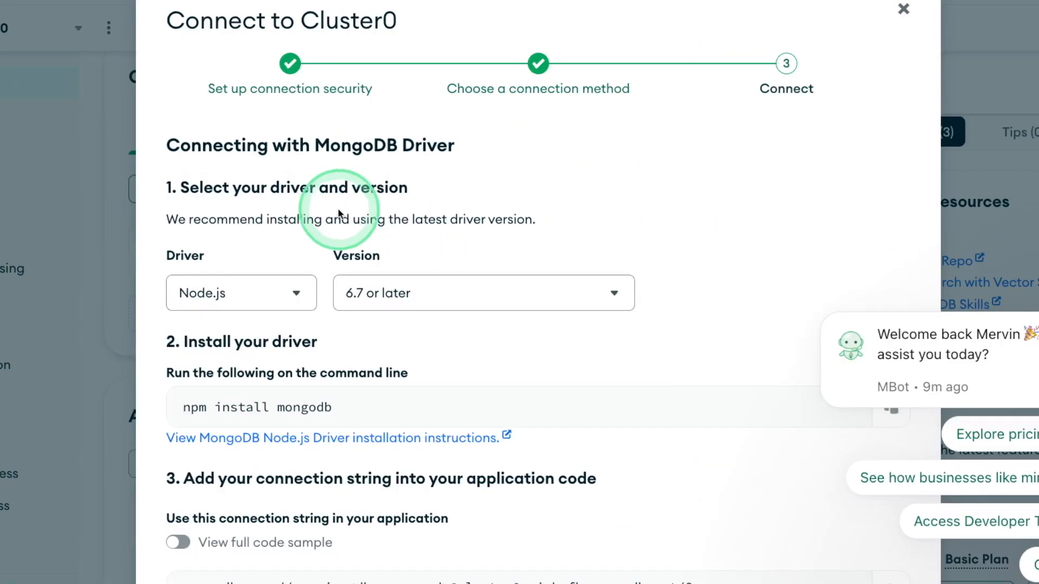
{"action": "scroll", "scroll_direction": "down", "scroll_amount": 3}
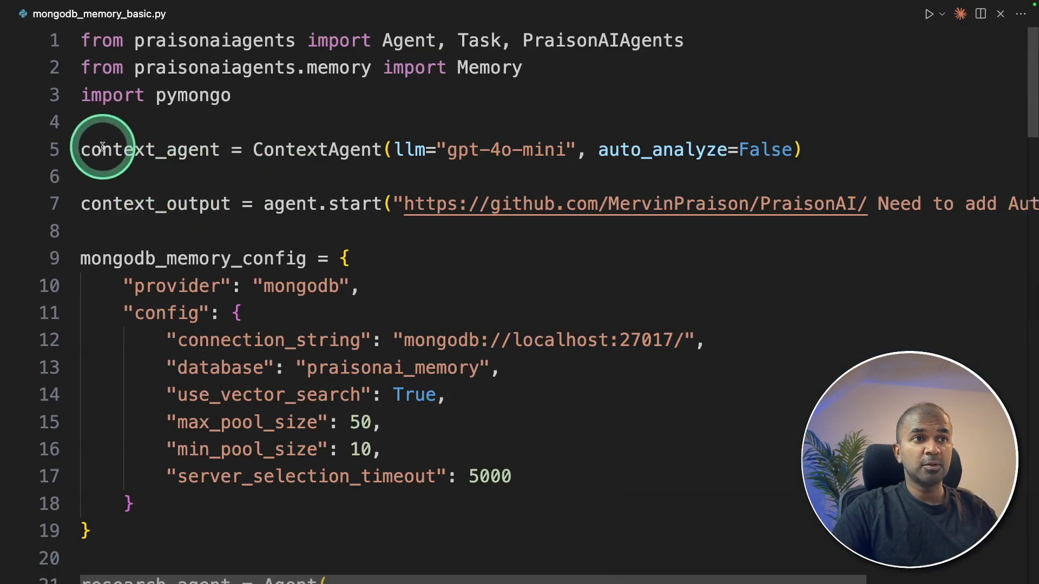
Add tools=["code_execution", "file_management", "web_scraping"] to the agent's arguments
{"action": "left_click_drag", "start_coordinate": [80, 150], "coordinate": [782, 150]}
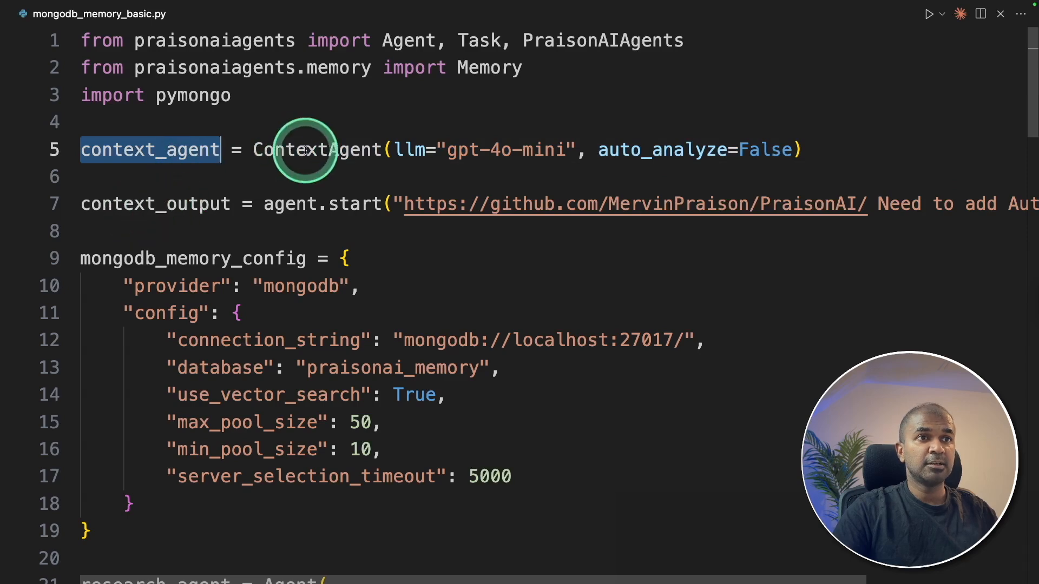
{"action": "double_click", "coordinate": [155, 204]}
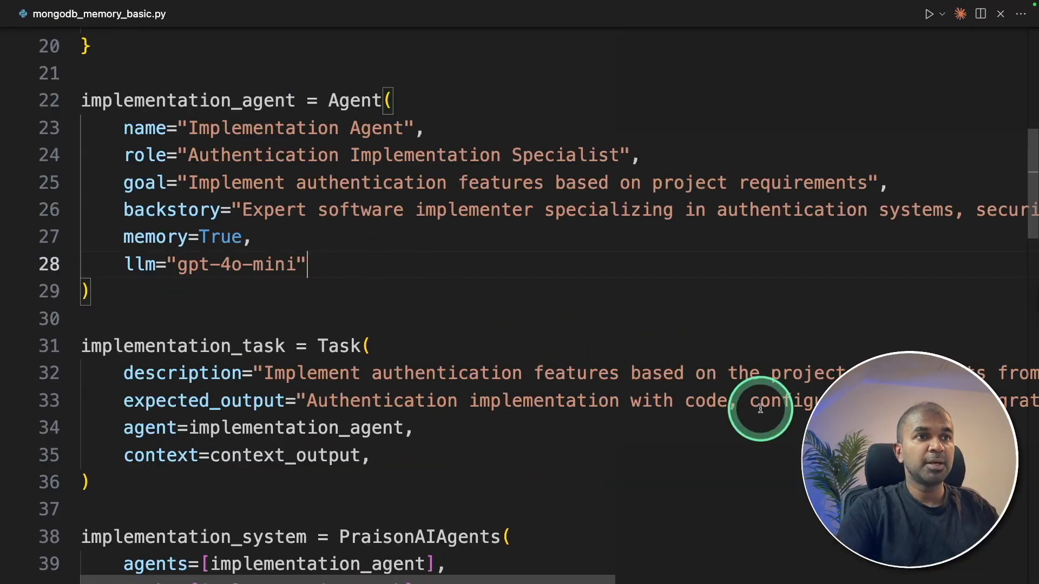
{"action": "type", "text": "tools=[\"code_execution\", \"file_management\", \"web_scraping\"],"}
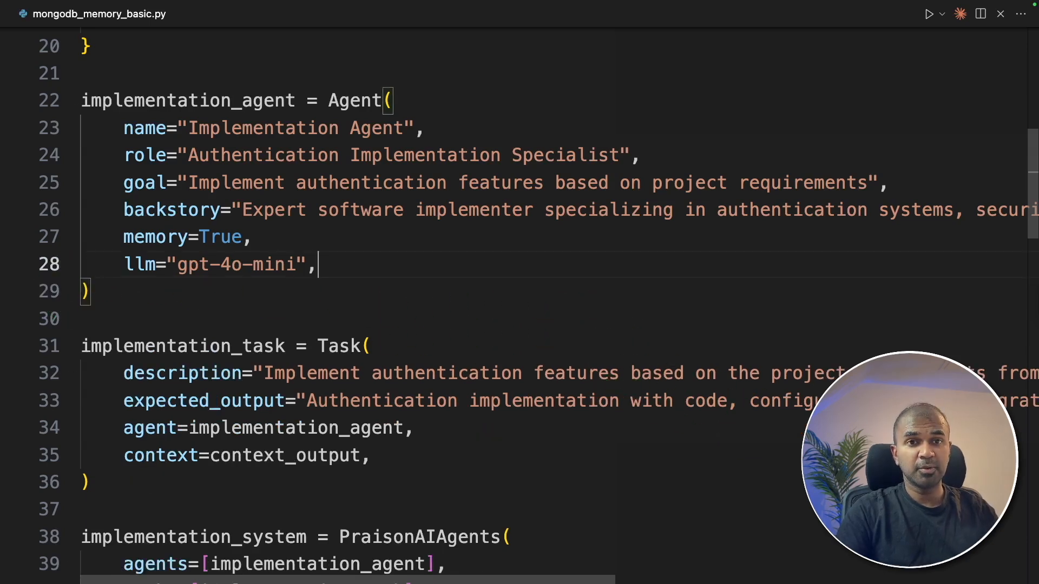
{"action": "left_click", "coordinate": [404, 319]}
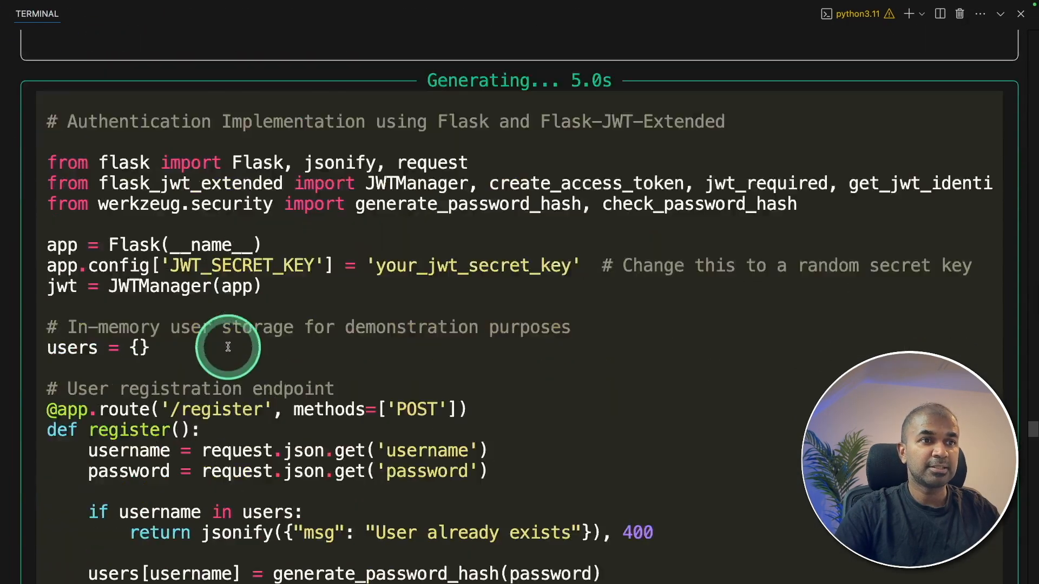
Highlight the connection_string settings of the memory store and the knowledge store
{"action": "scroll", "scroll_direction": "down", "scroll_amount": 3}
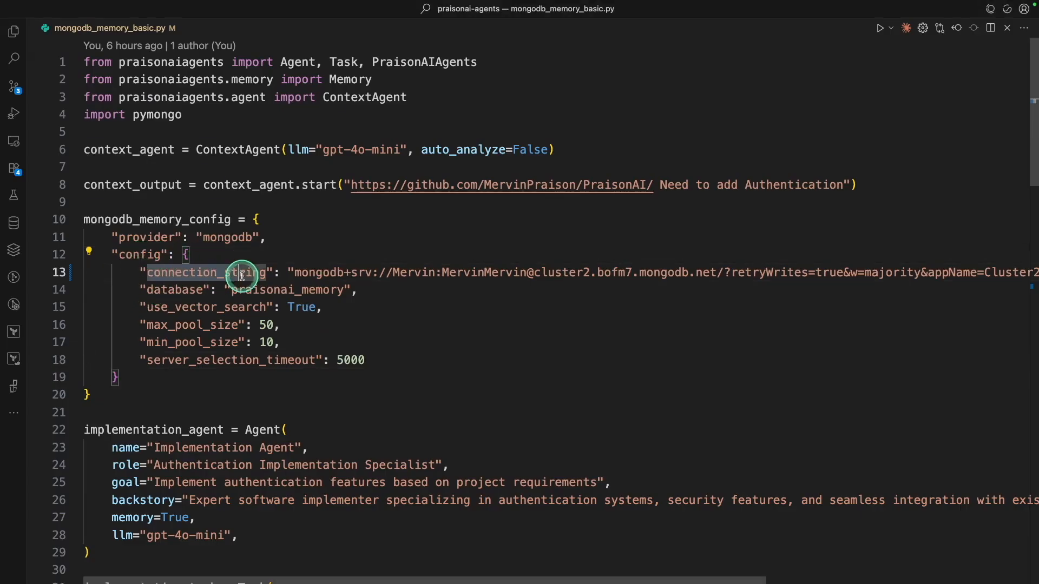
{"action": "left_click_drag", "start_coordinate": [239, 272], "coordinate": [1011, 273]}
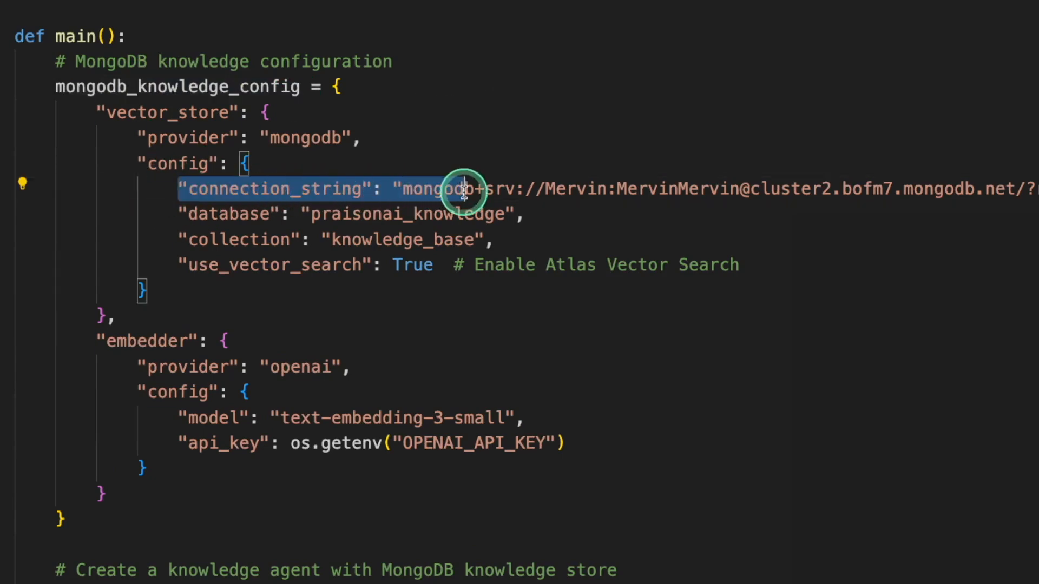
{"action": "left_click_drag", "start_coordinate": [463, 190], "coordinate": [1014, 189]}
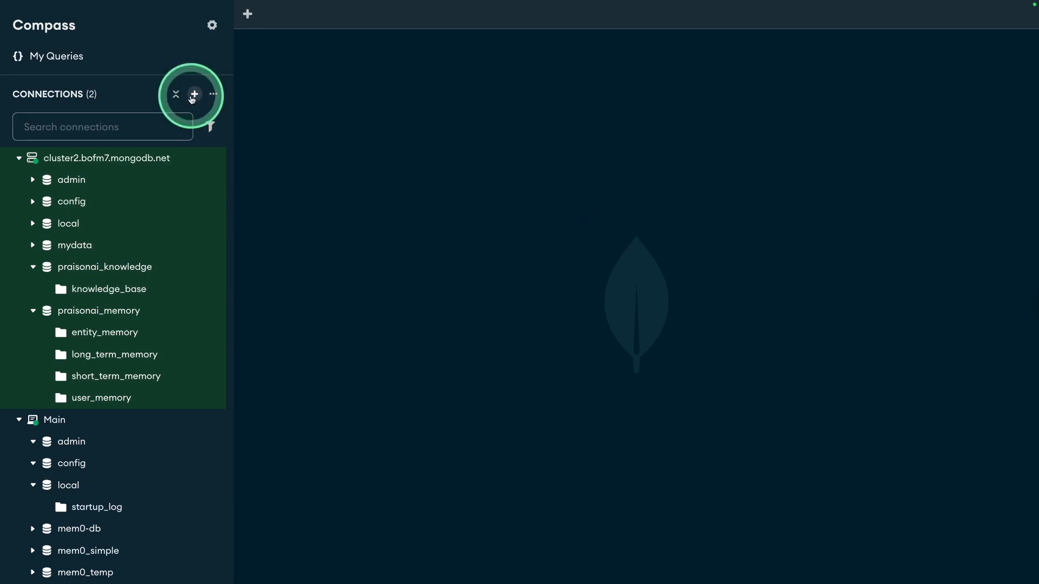
Add a localhost:27017 connection, inspect long_term_memory embeddings, and open knowledge_base documents
{"action": "left_click", "coordinate": [194, 94]}
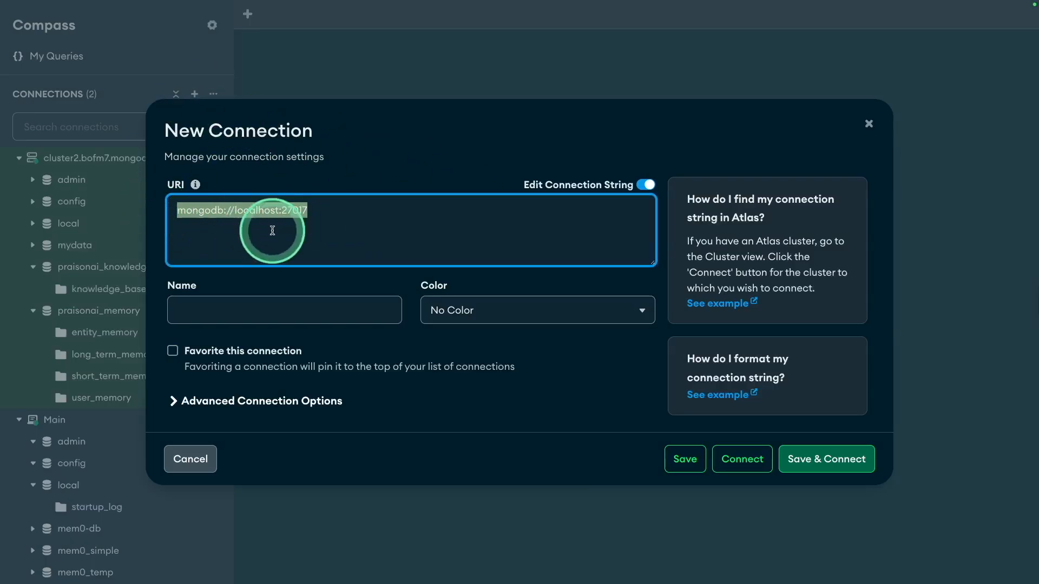
{"action": "left_click", "coordinate": [741, 458]}
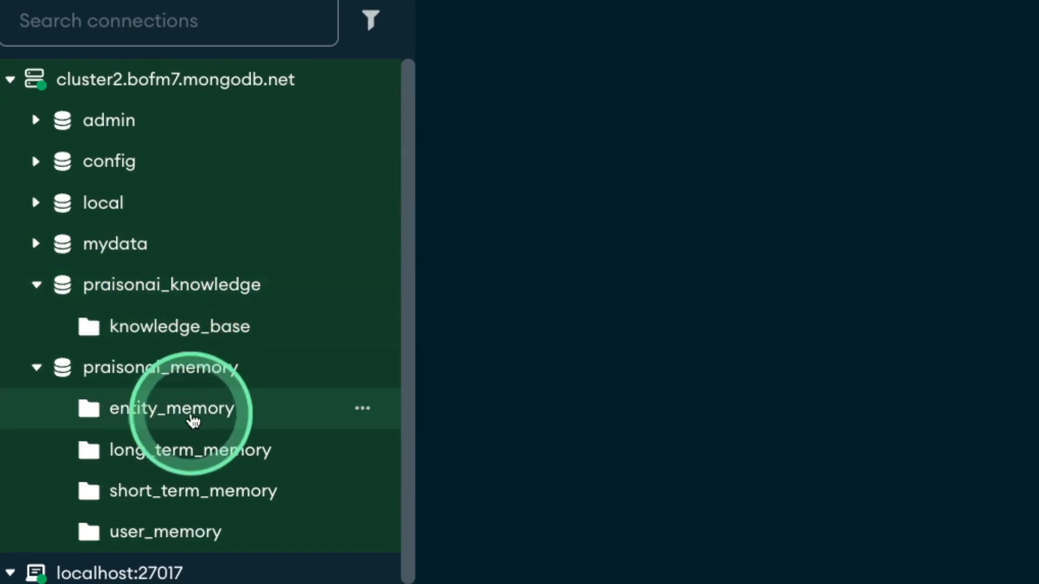
{"action": "left_click", "coordinate": [190, 449]}
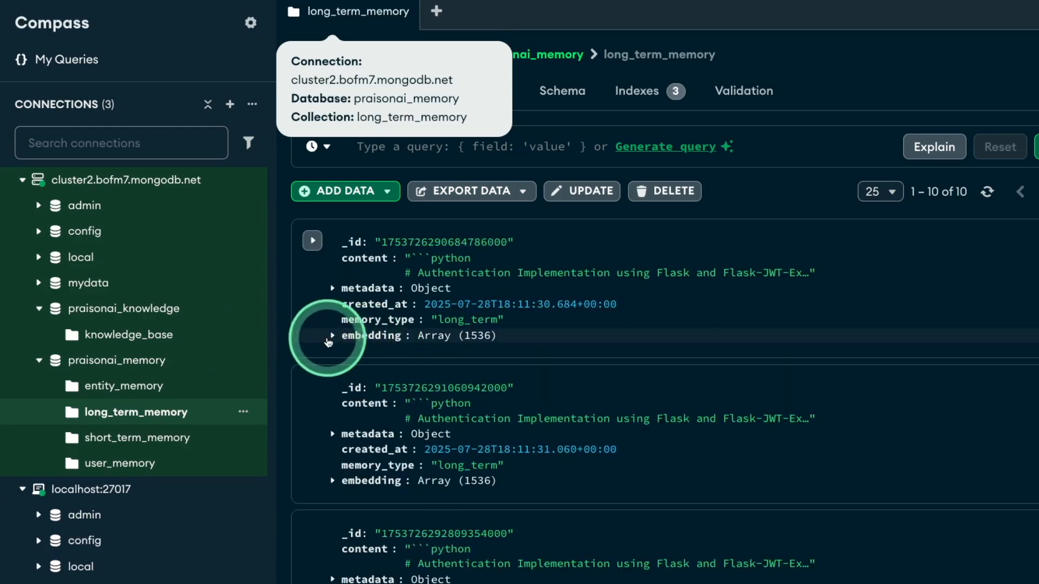
{"action": "left_click", "coordinate": [332, 336]}
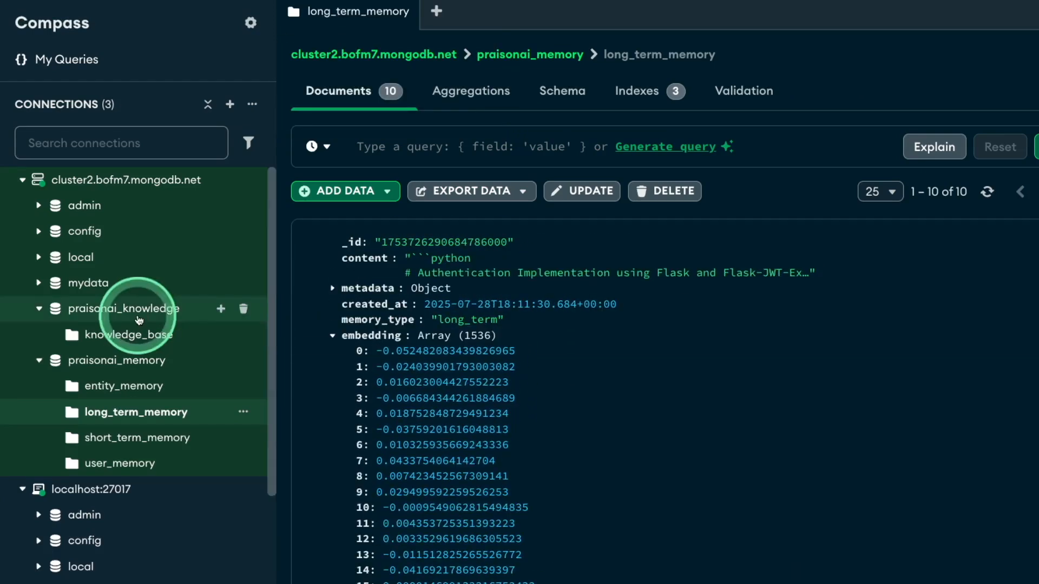
{"action": "left_click", "coordinate": [131, 334]}
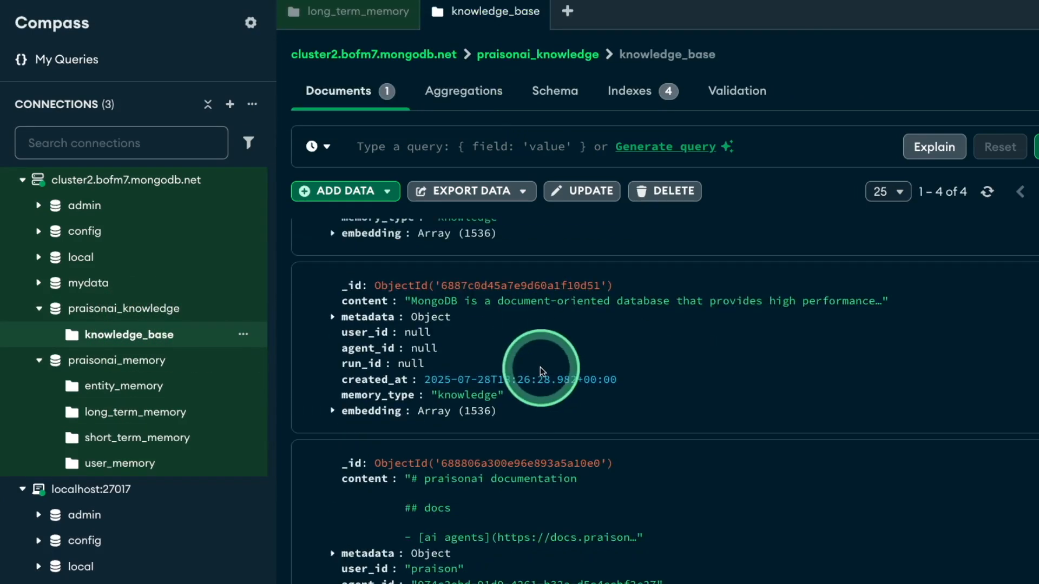